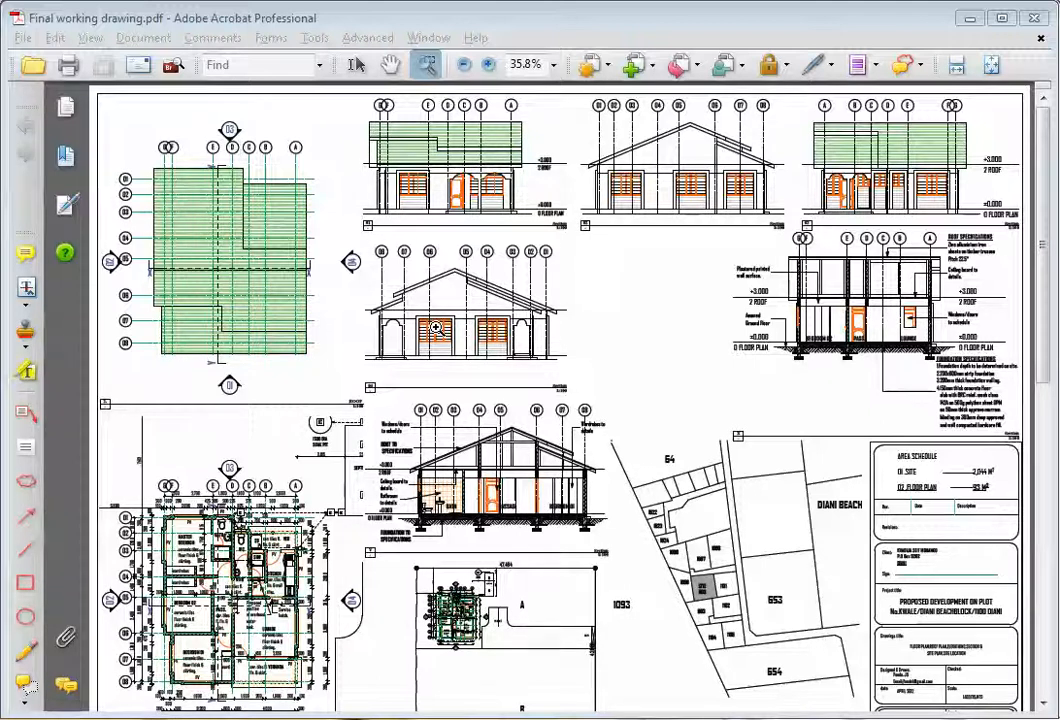
{"action": "mouse_move", "coordinate": [416, 144]}
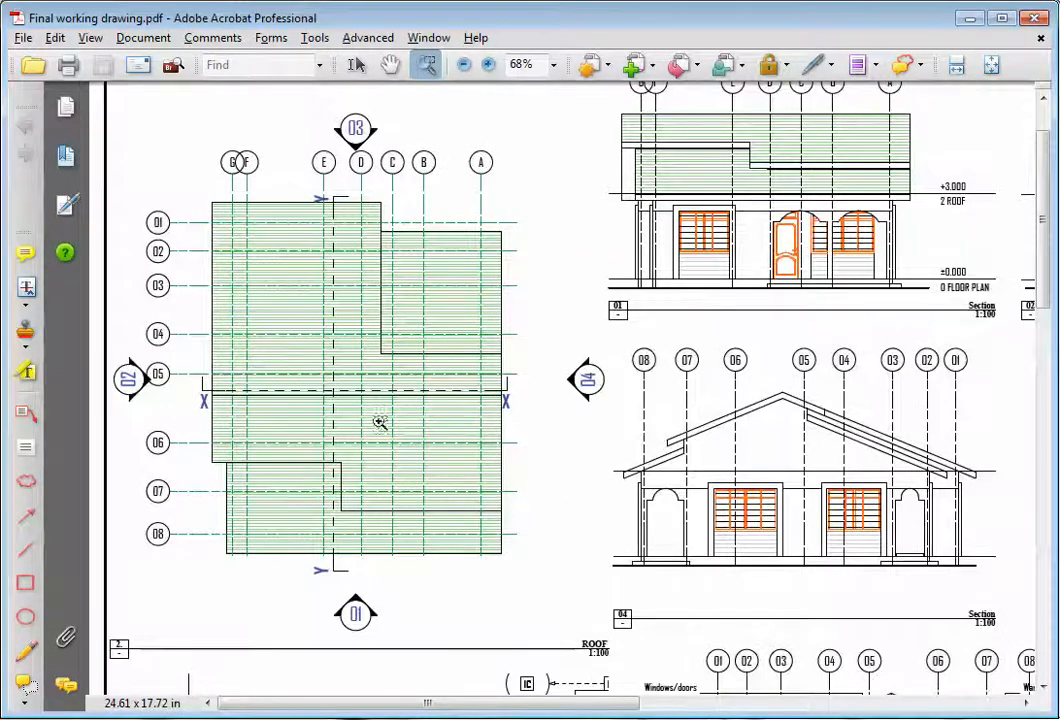
{"action": "mouse_move", "coordinate": [308, 368]}
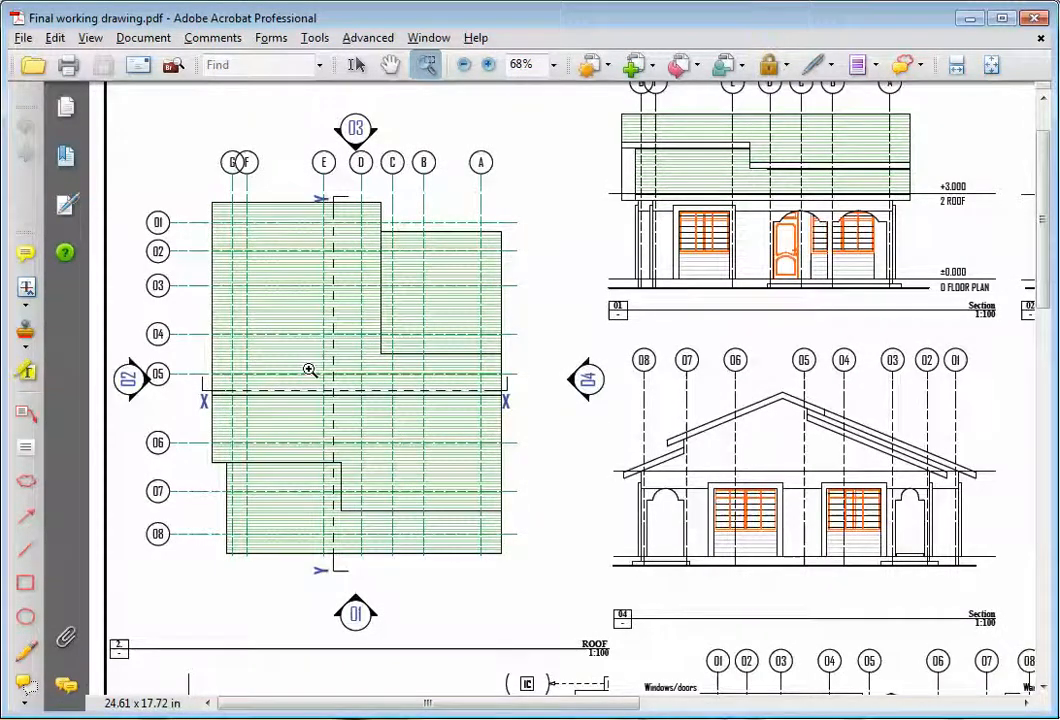
{"action": "mouse_move", "coordinate": [316, 316]}
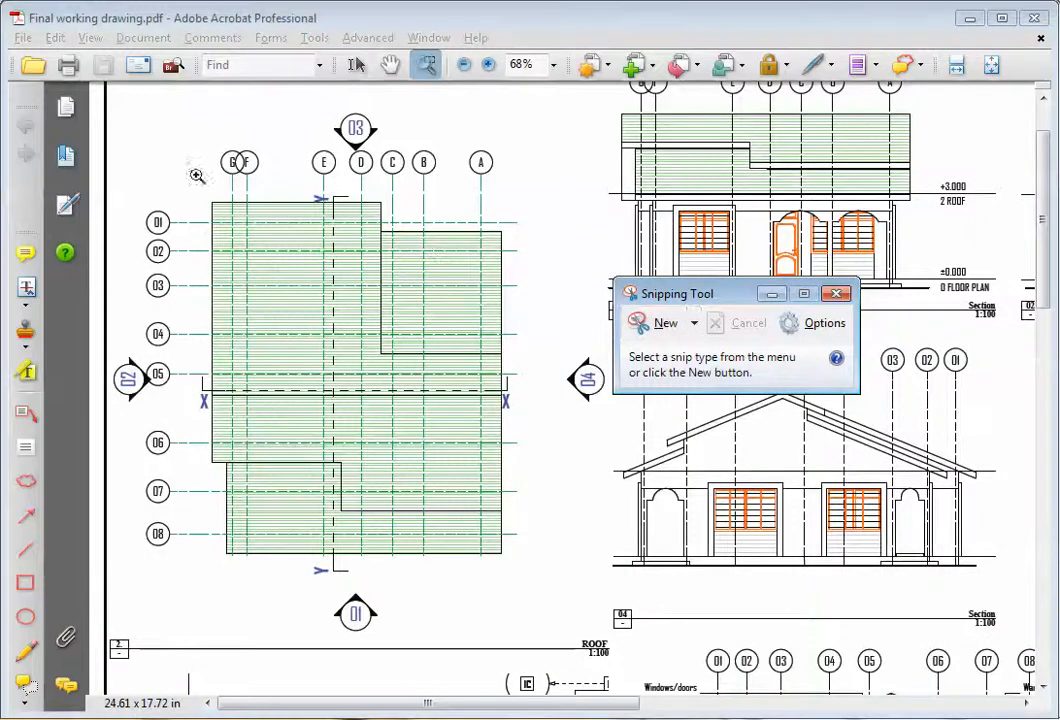
- Start a new screen snip of the green roof plan drawing
{"action": "left_click", "coordinate": [662, 322]}
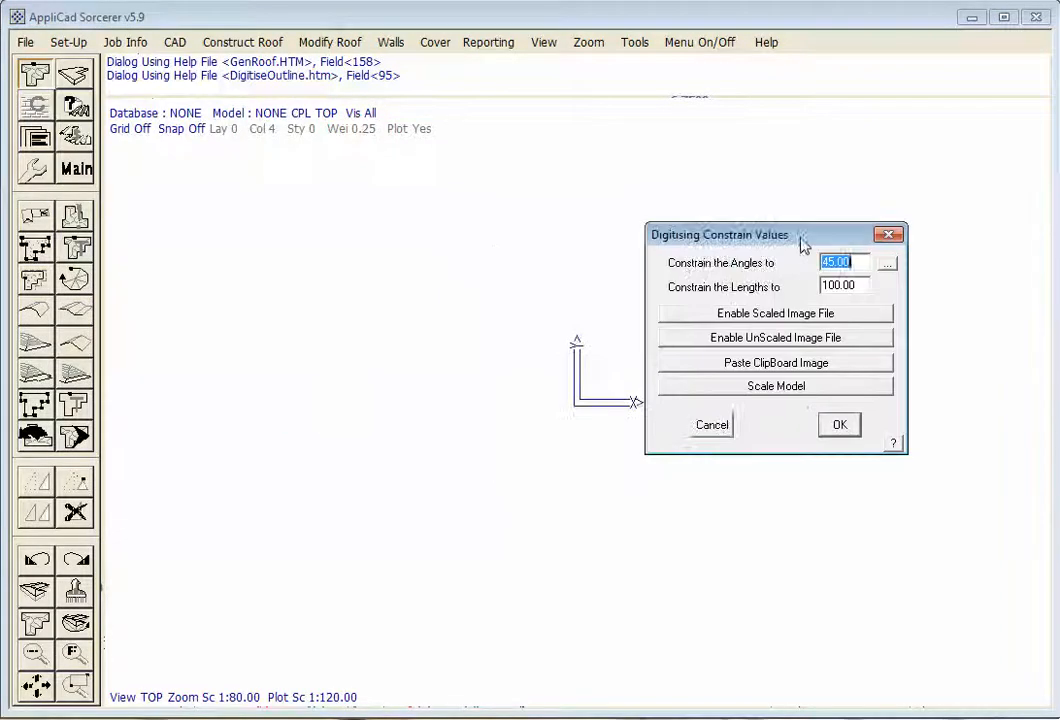
{"action": "mouse_move", "coordinate": [844, 318]}
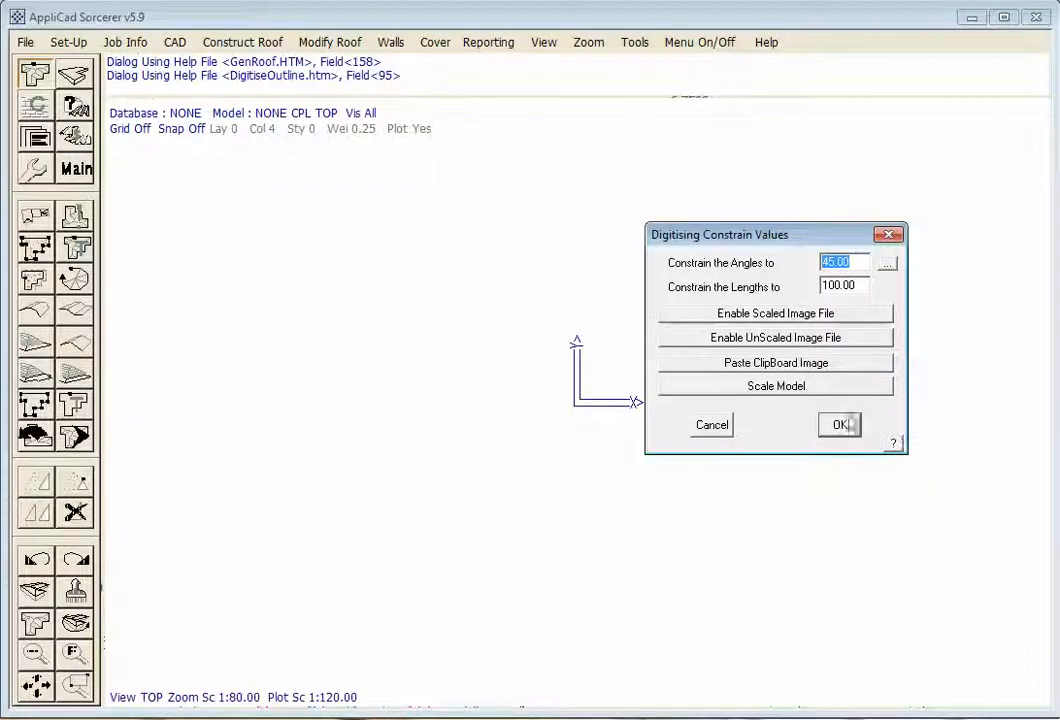
- Paste the clipboard roof plan image into the drawing and begin digitising lines
{"action": "left_click", "coordinate": [840, 424]}
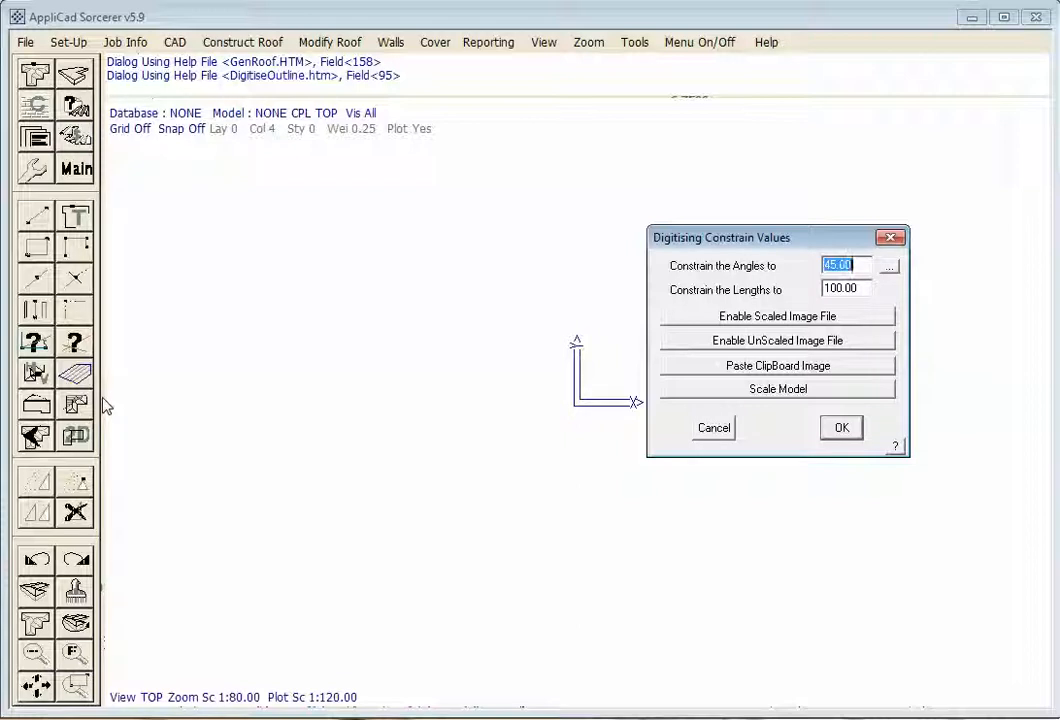
{"action": "mouse_move", "coordinate": [152, 414]}
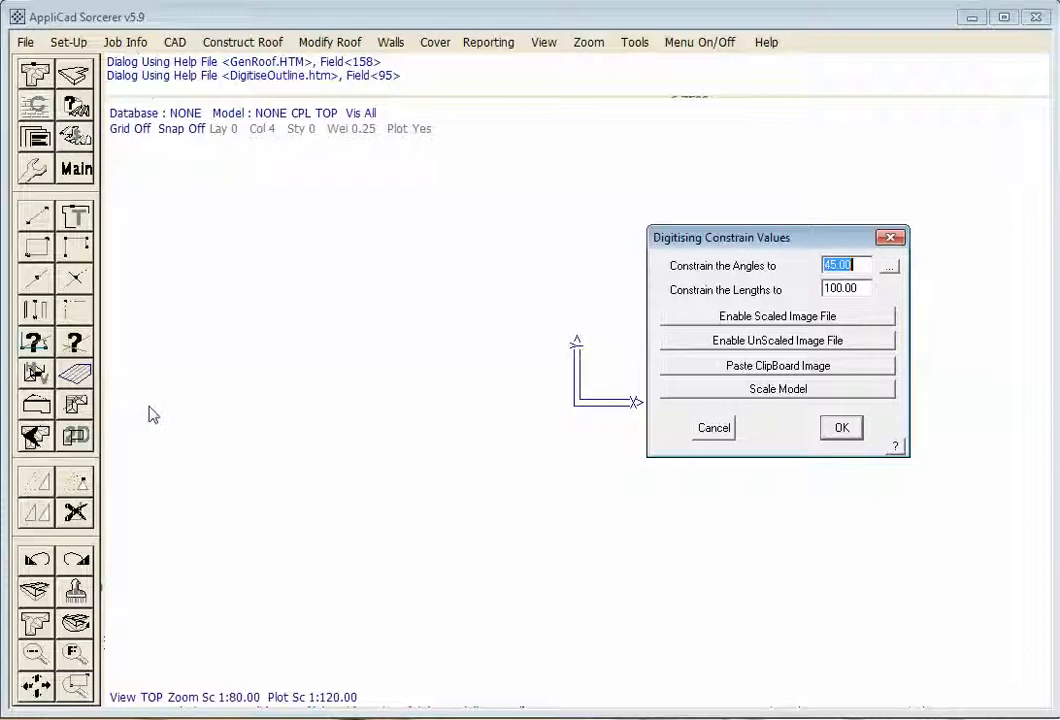
{"action": "mouse_move", "coordinate": [316, 460]}
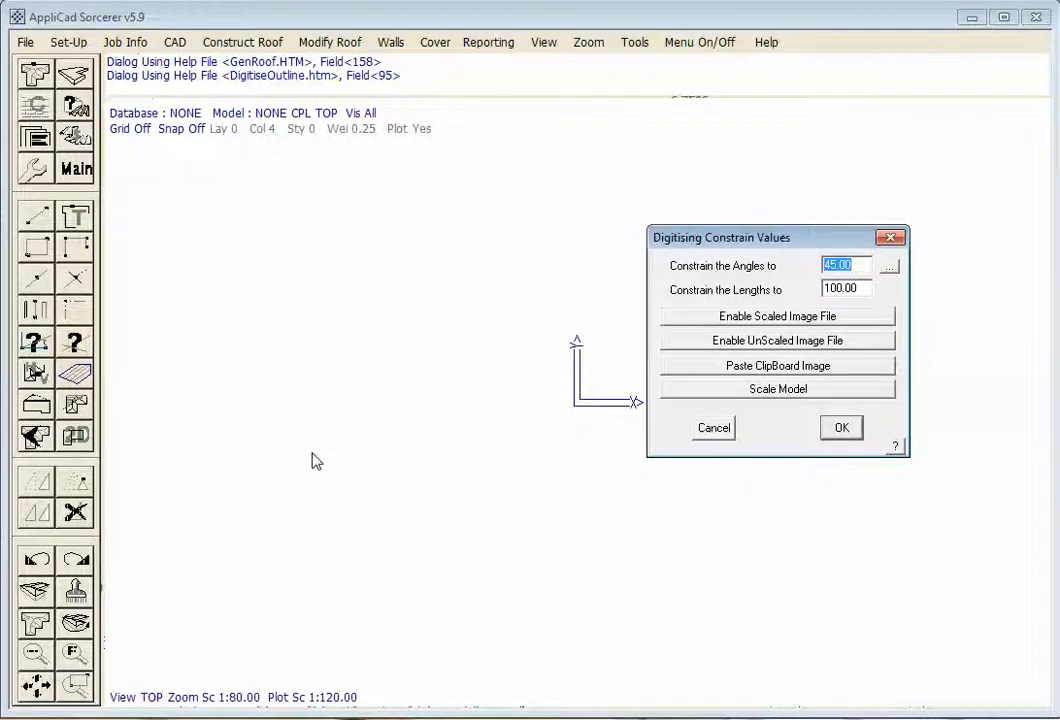
{"action": "left_click", "coordinate": [776, 316]}
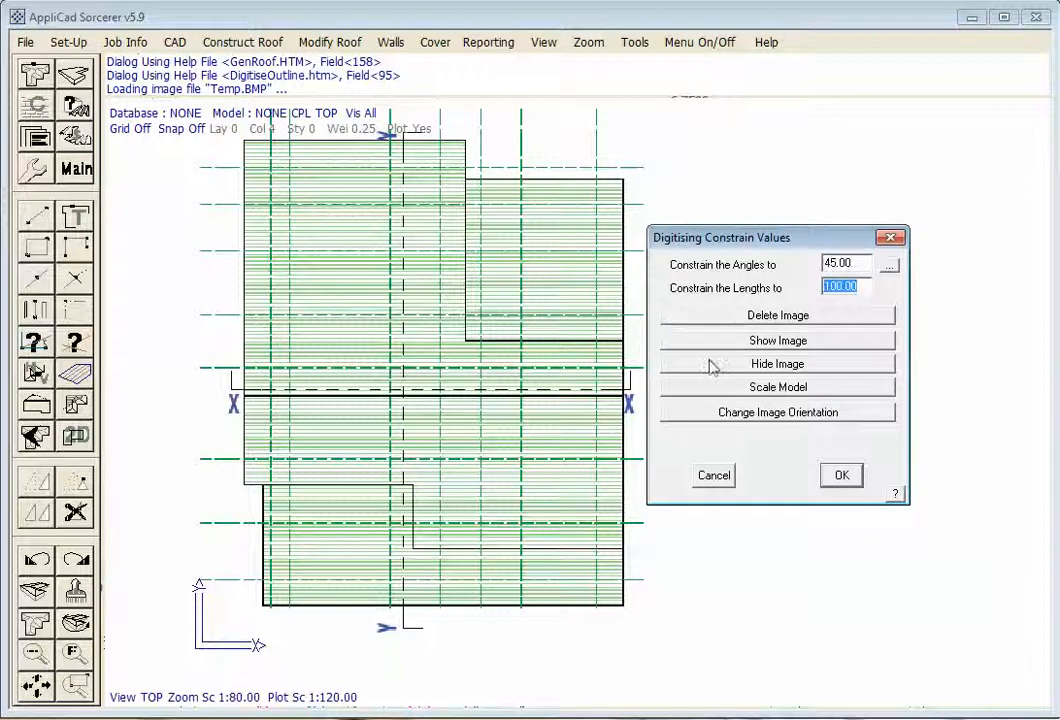
{"action": "mouse_move", "coordinate": [844, 520]}
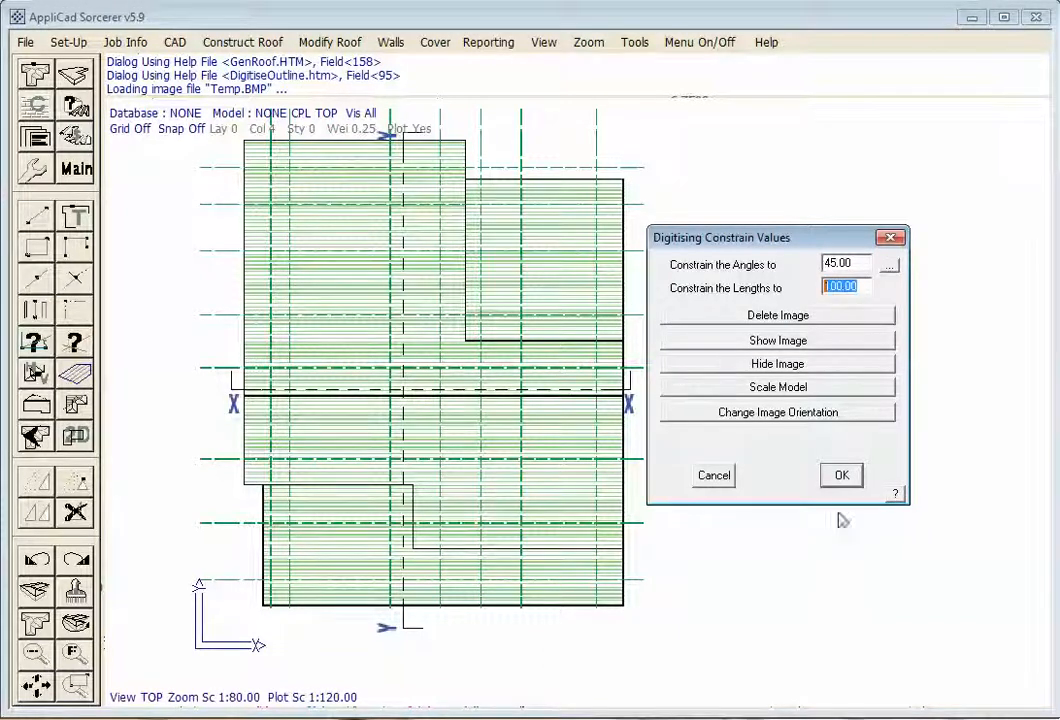
{"action": "left_click", "coordinate": [840, 476]}
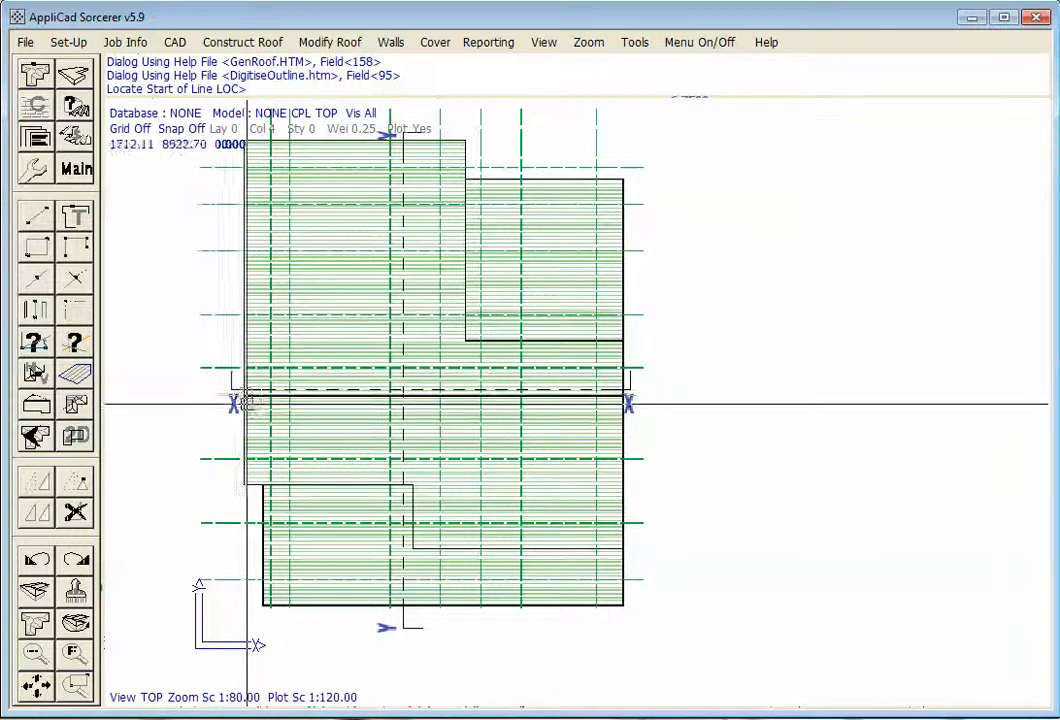
- Trace the first roof edge as a gable (G) and accept a metal roof plane, storey 1, pitch 25
{"action": "left_click", "coordinate": [272, 316]}
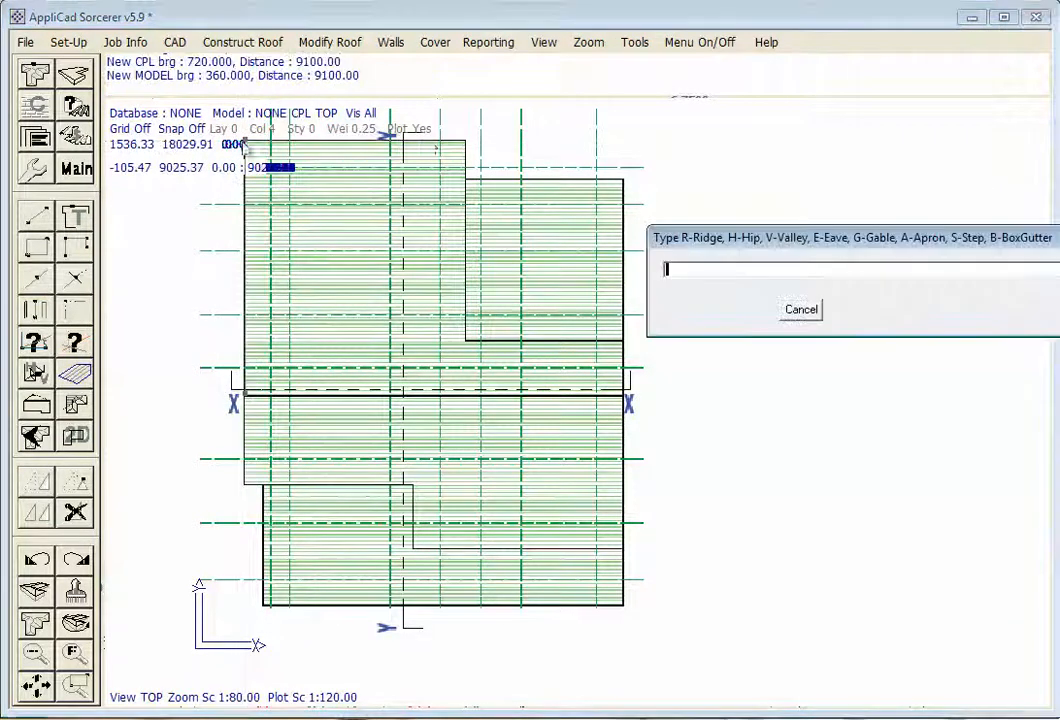
{"action": "mouse_move", "coordinate": [456, 192]}
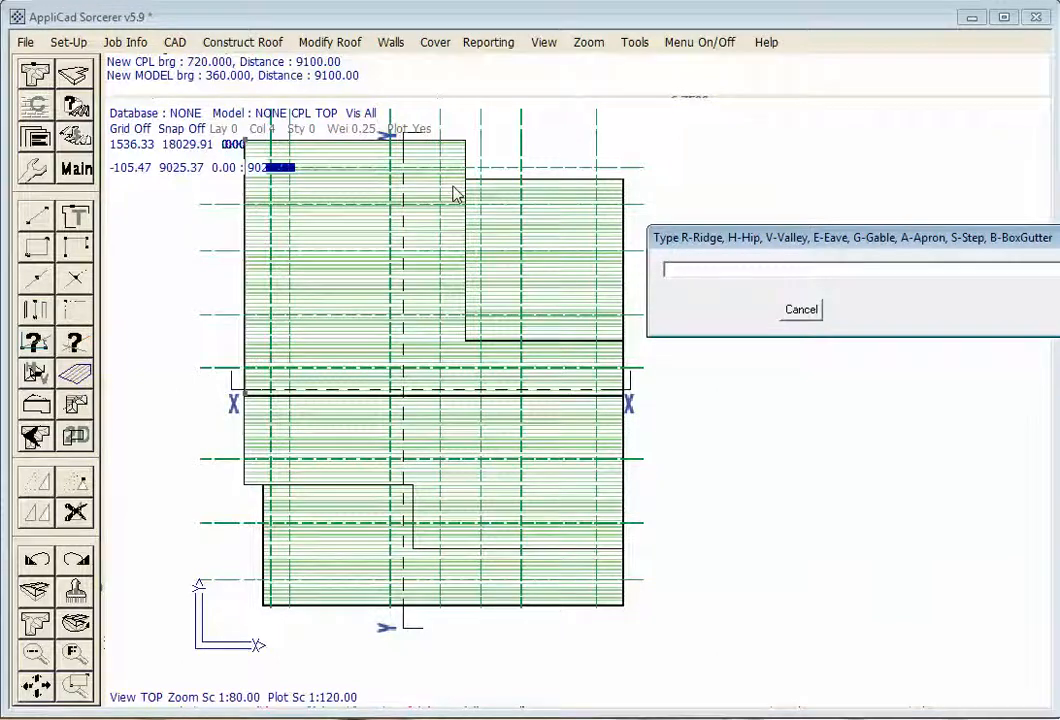
{"action": "type", "text": "g"}
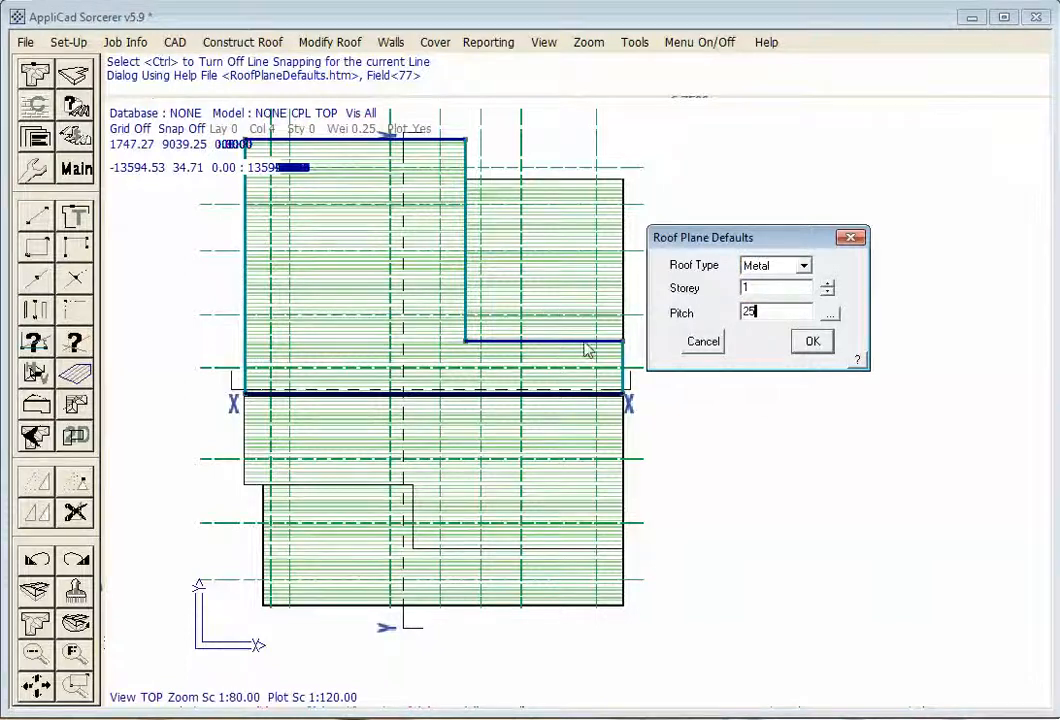
{"action": "left_click", "coordinate": [812, 340]}
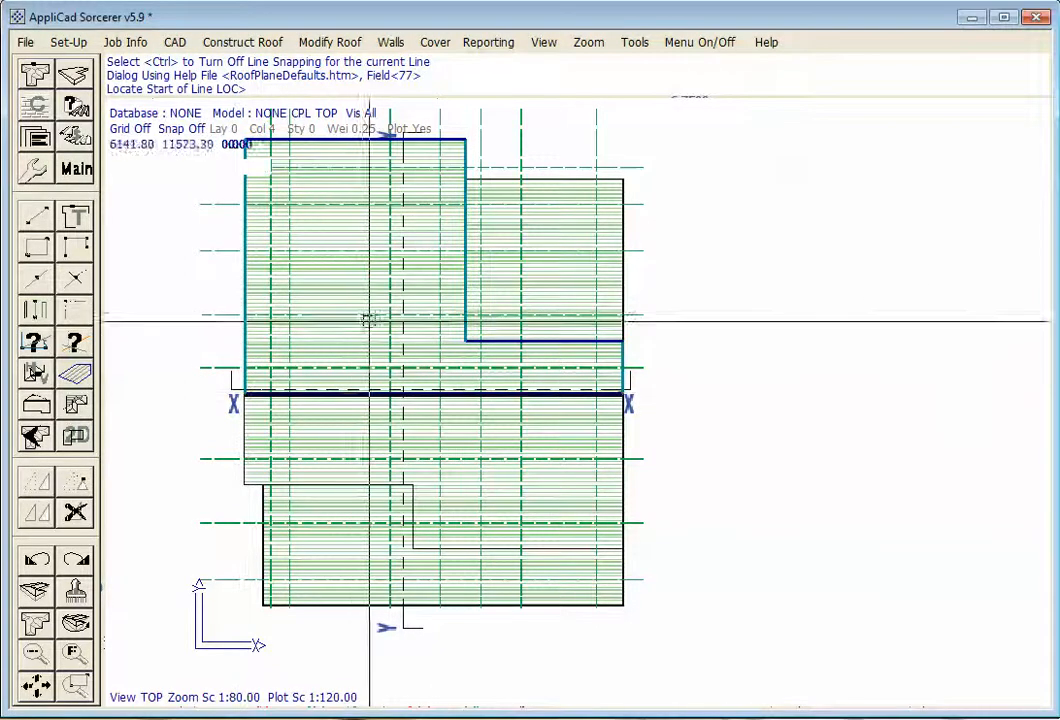
{"action": "mouse_move", "coordinate": [358, 144]}
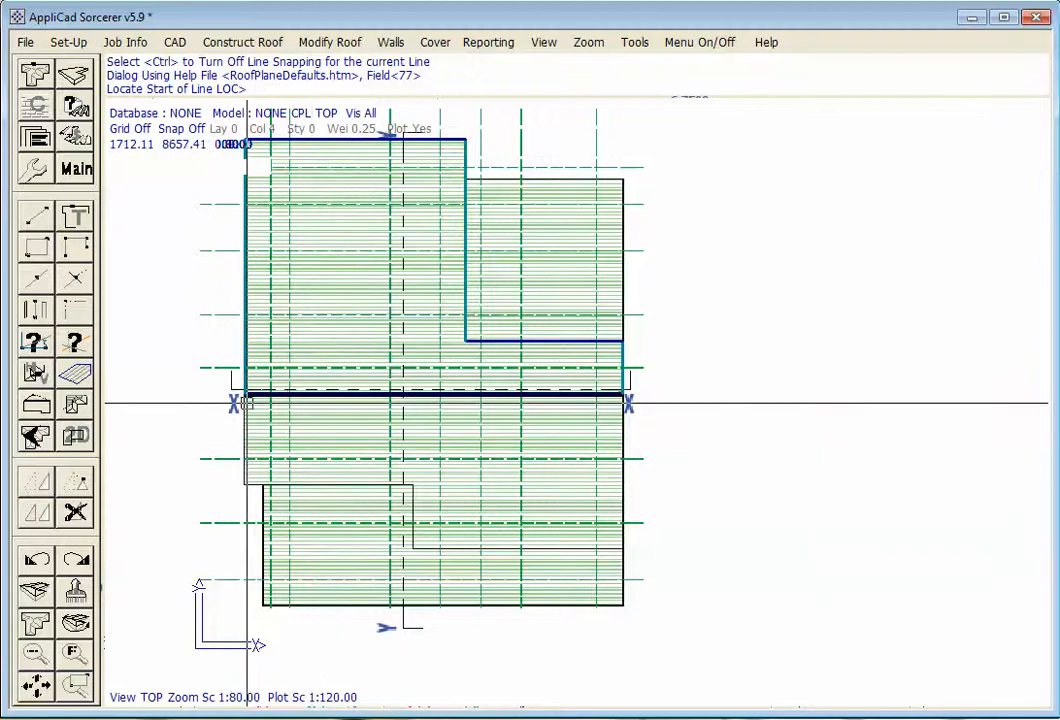
- Trace the next edge down to the lower roof step as a gable and accept the metal 25° plane
{"action": "left_click", "coordinate": [288, 504]}
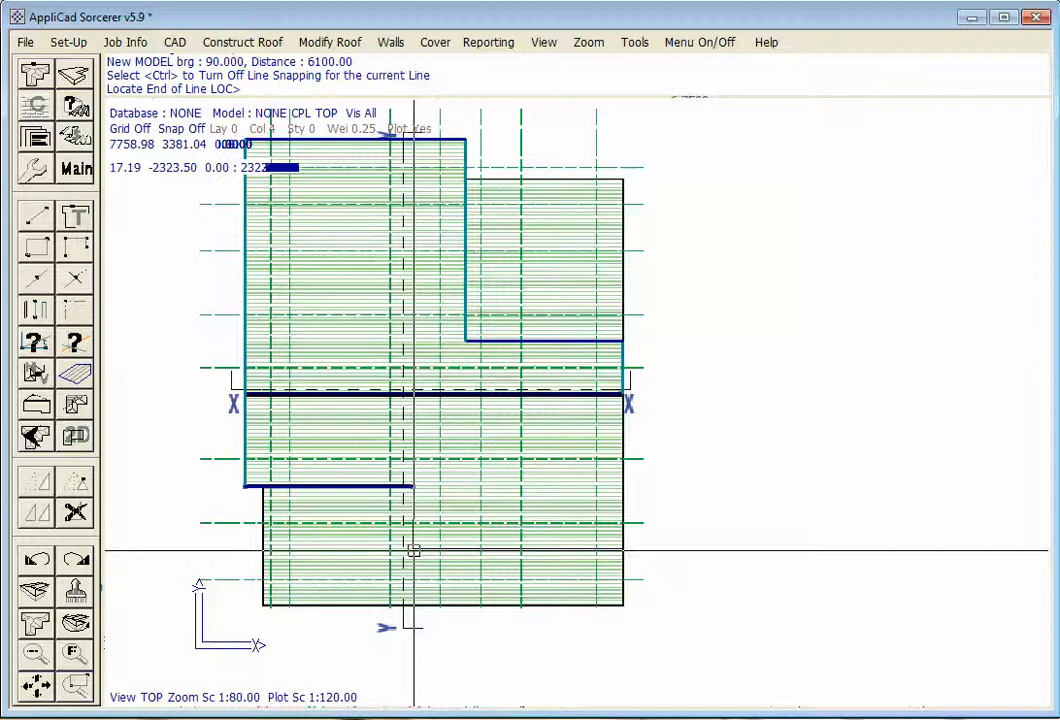
{"action": "left_click", "coordinate": [414, 552]}
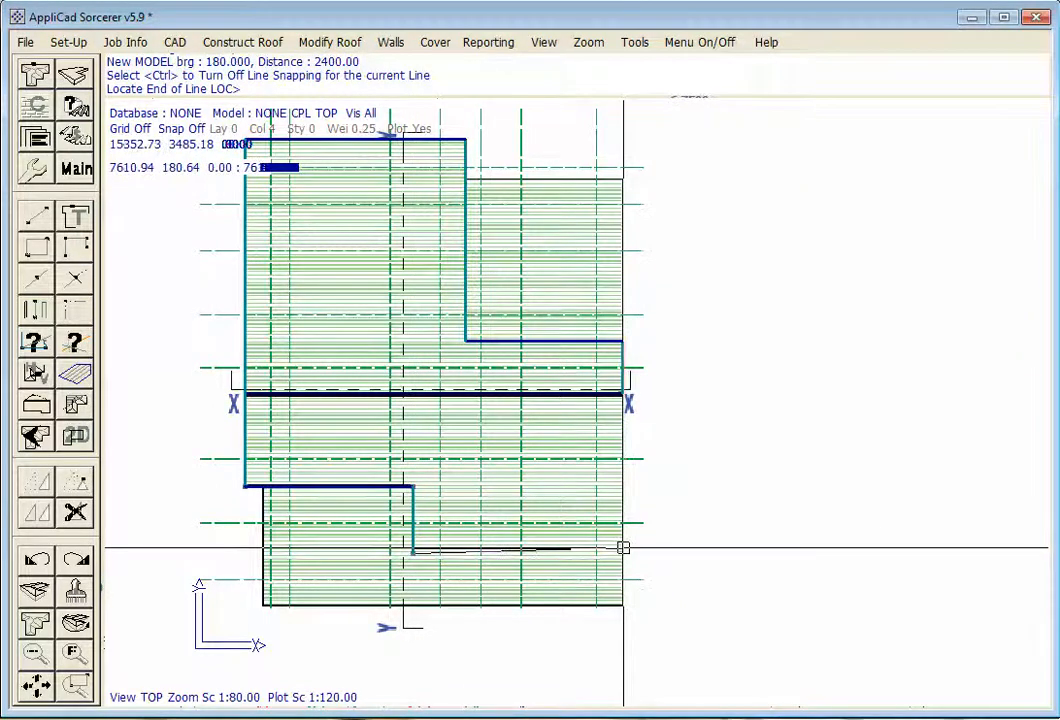
{"action": "mouse_move", "coordinate": [620, 556]}
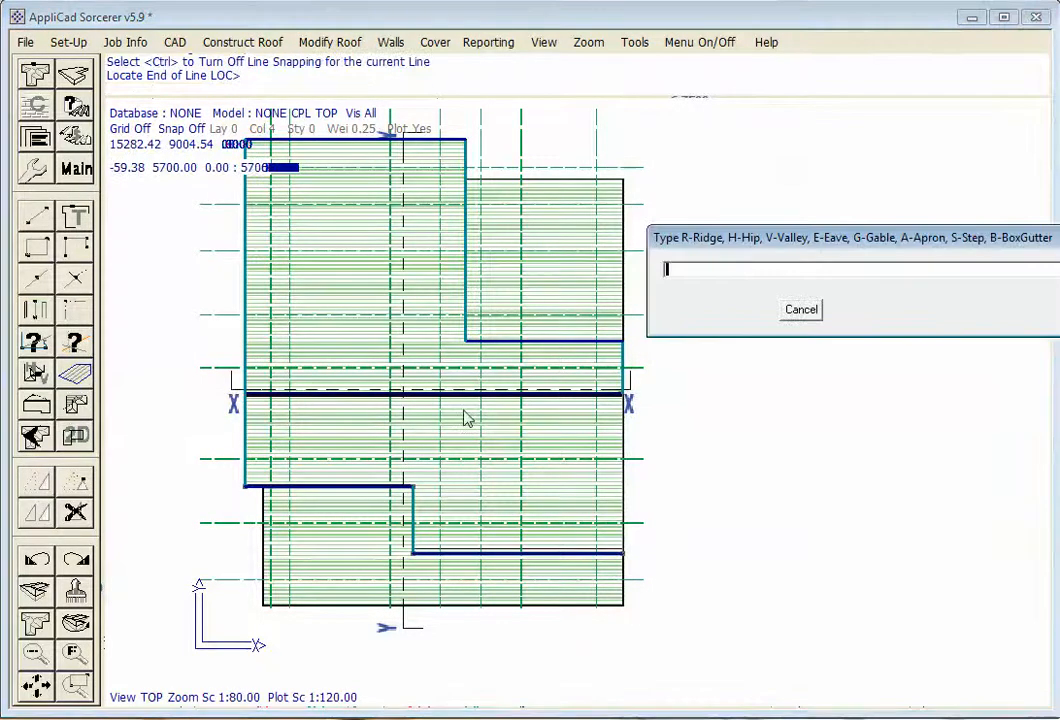
{"action": "type", "text": "g"}
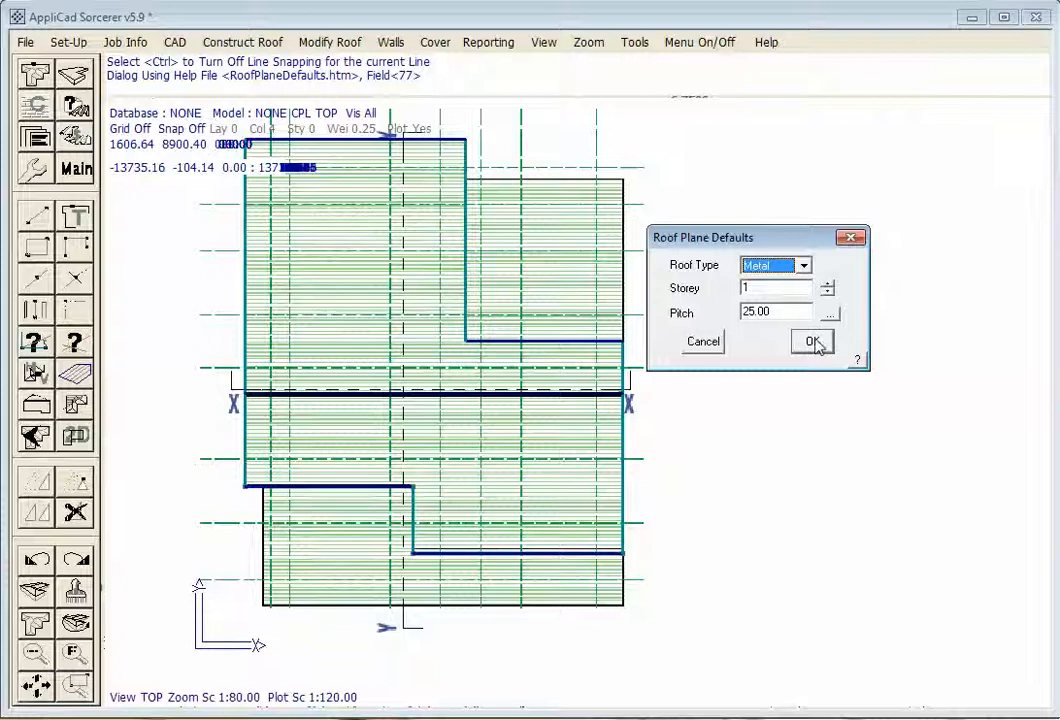
{"action": "left_click", "coordinate": [812, 340]}
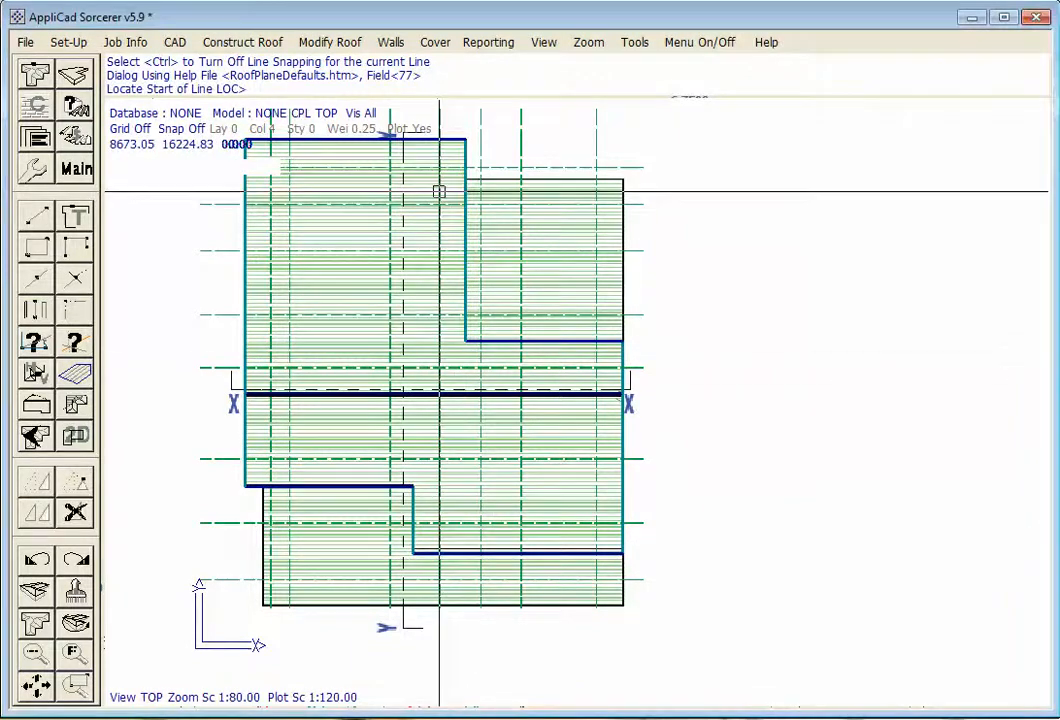
{"action": "mouse_move", "coordinate": [624, 176]}
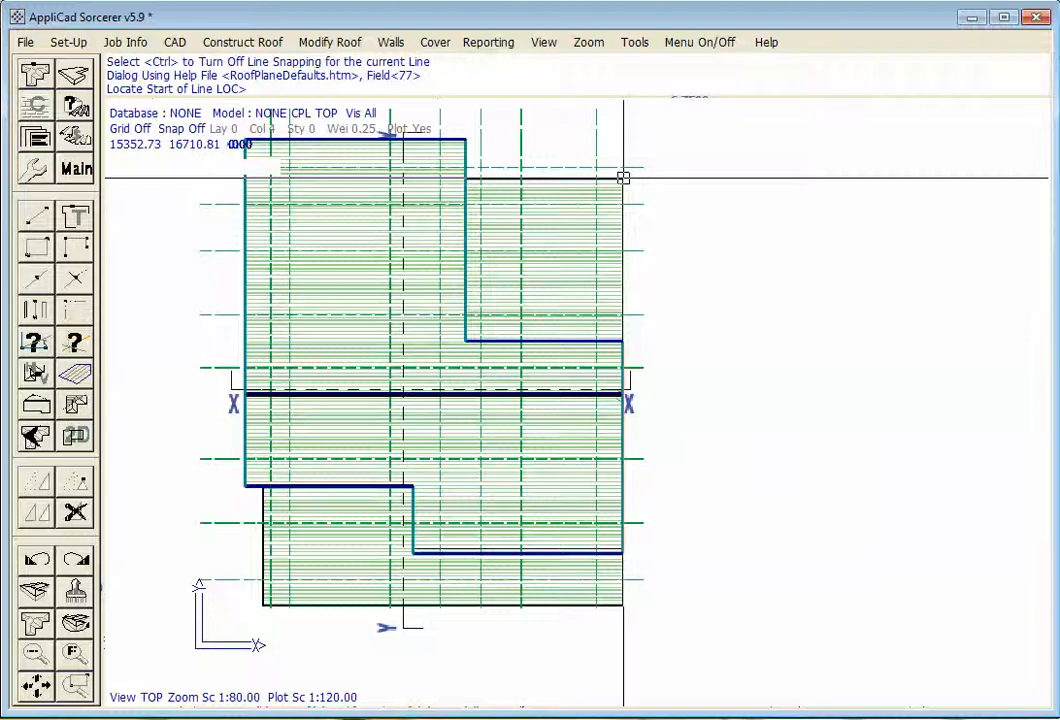
- Trace the upper-right stepped section with edge code E and accept it as a metal plane at 25 pitch
{"action": "left_click", "coordinate": [456, 178]}
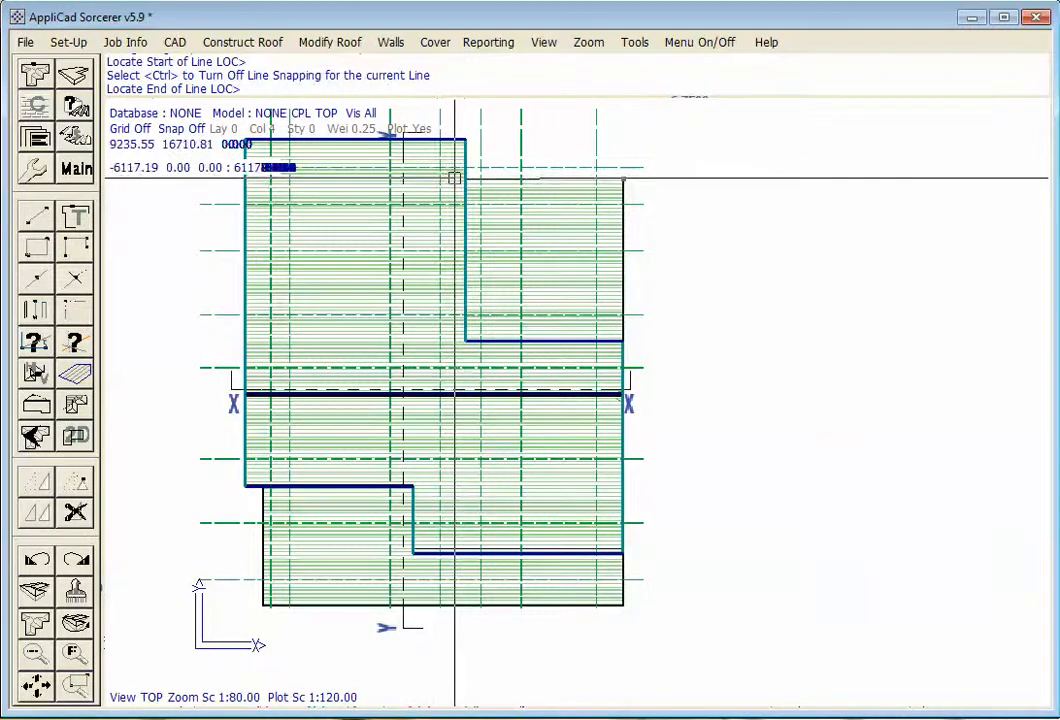
{"action": "mouse_move", "coordinate": [456, 178]}
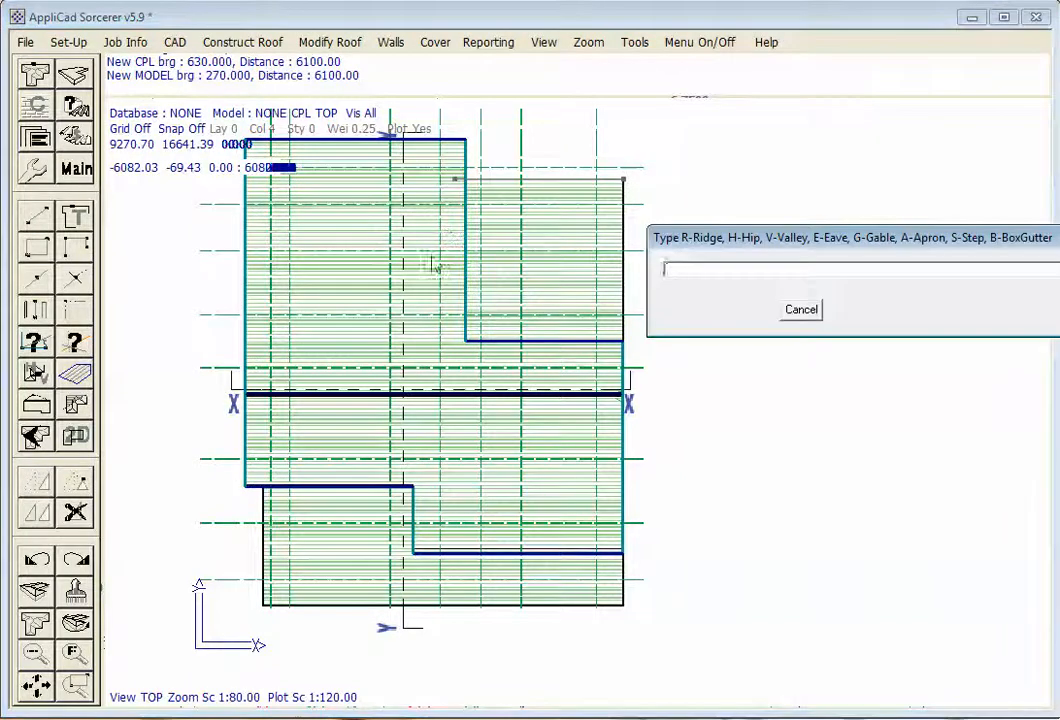
{"action": "type", "text": "e"}
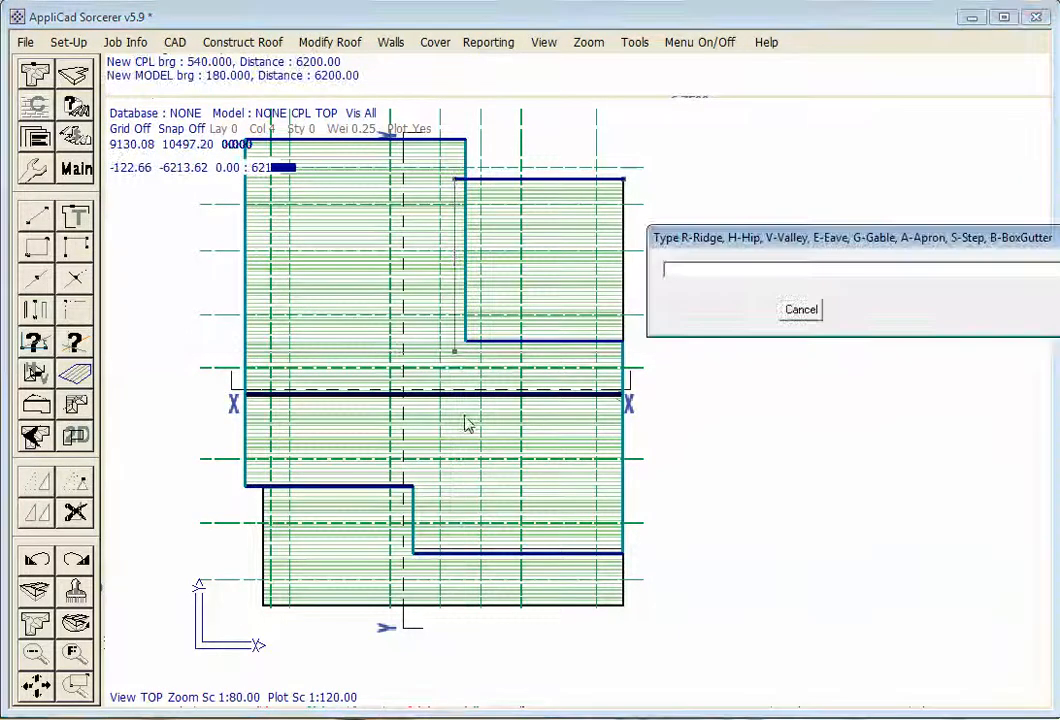
{"action": "left_click", "coordinate": [800, 308]}
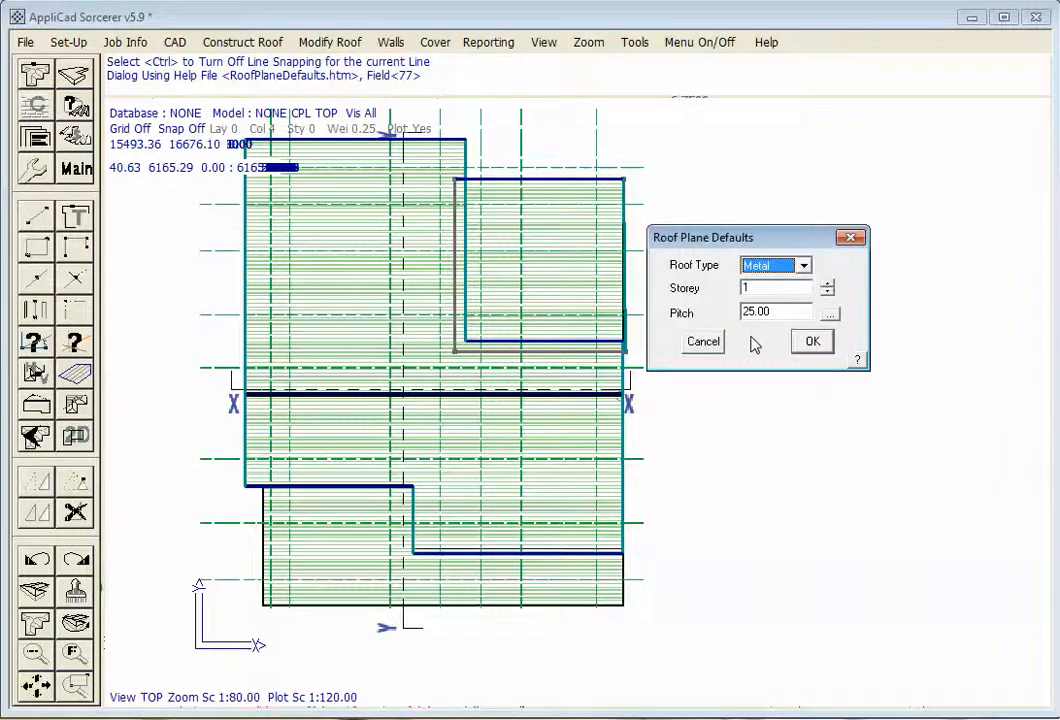
{"action": "left_click", "coordinate": [812, 340]}
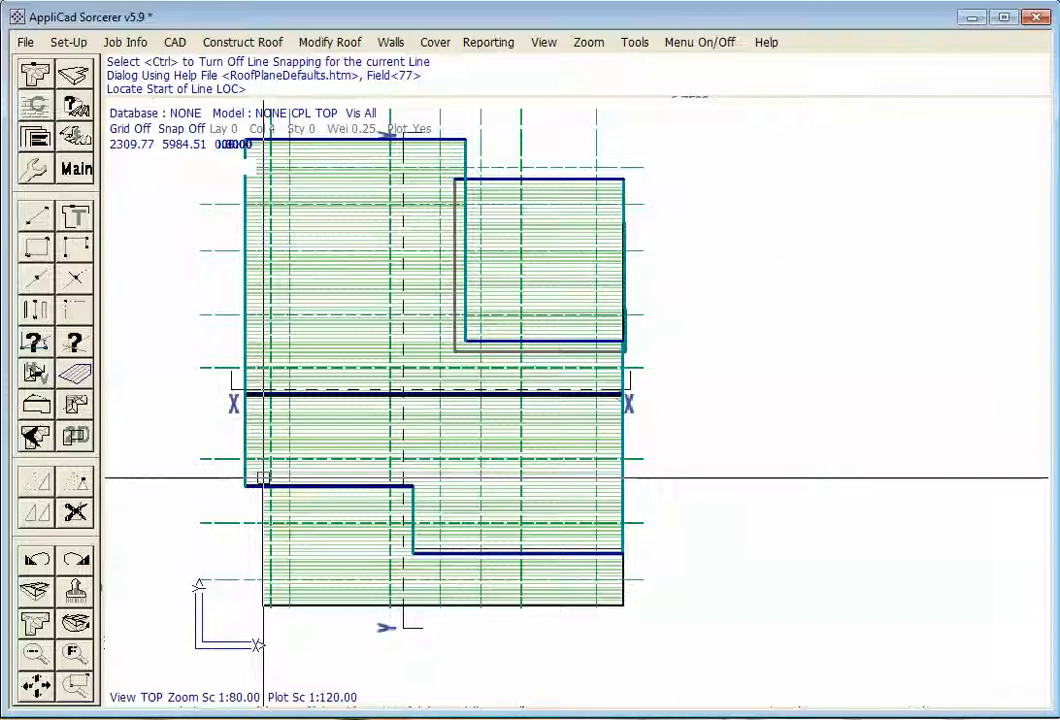
- Trace the lower middle section's corners into a closed plane and accept it as metal at 25 pitch
{"action": "left_click", "coordinate": [264, 480]}
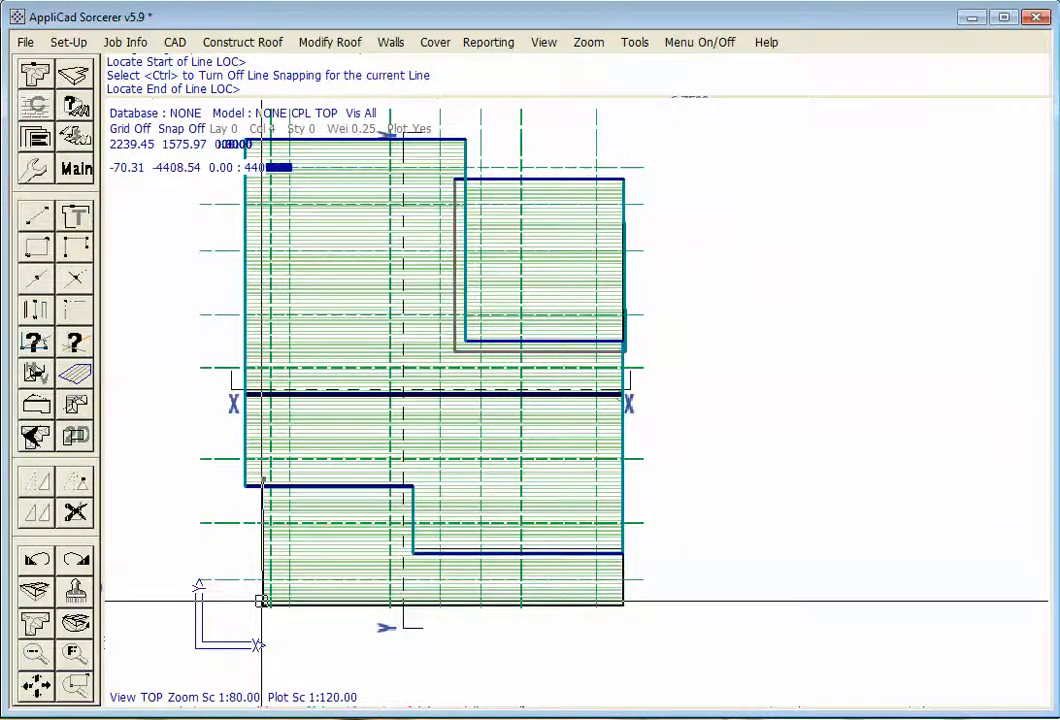
{"action": "left_click", "coordinate": [262, 600]}
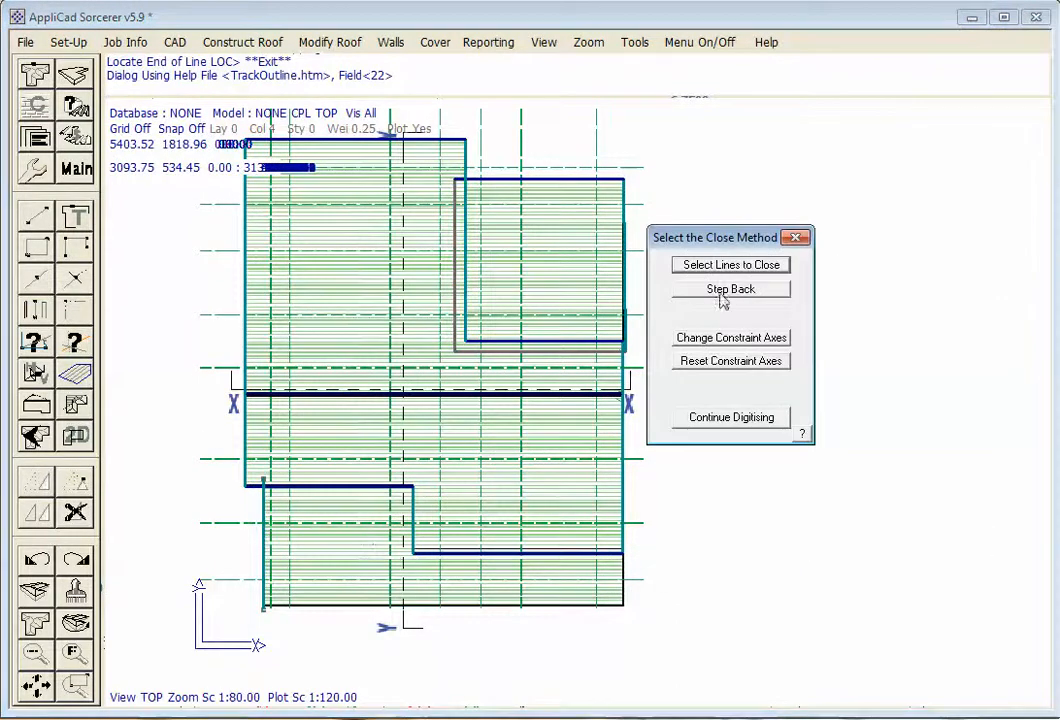
{"action": "left_click", "coordinate": [730, 288]}
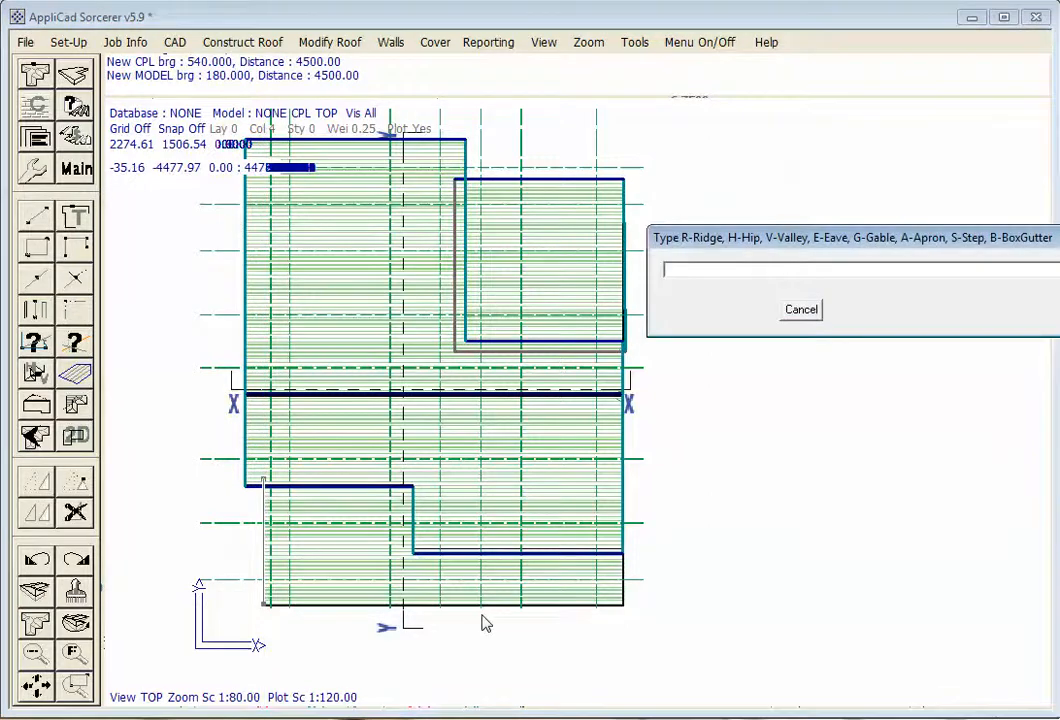
{"action": "left_click", "coordinate": [800, 308]}
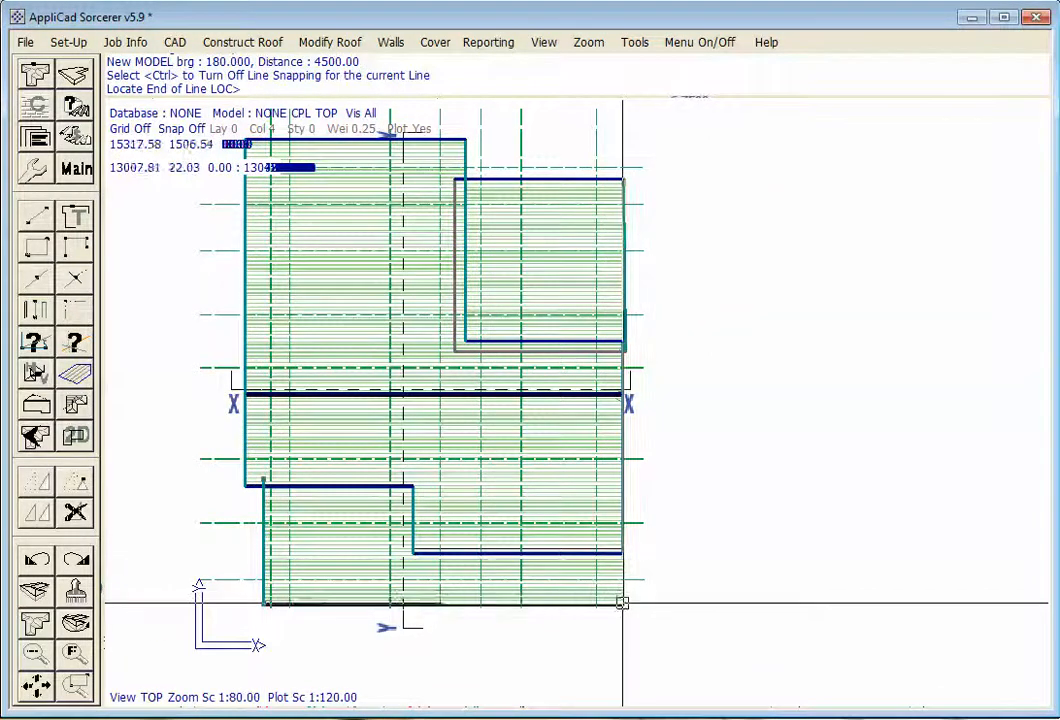
{"action": "left_click", "coordinate": [622, 604]}
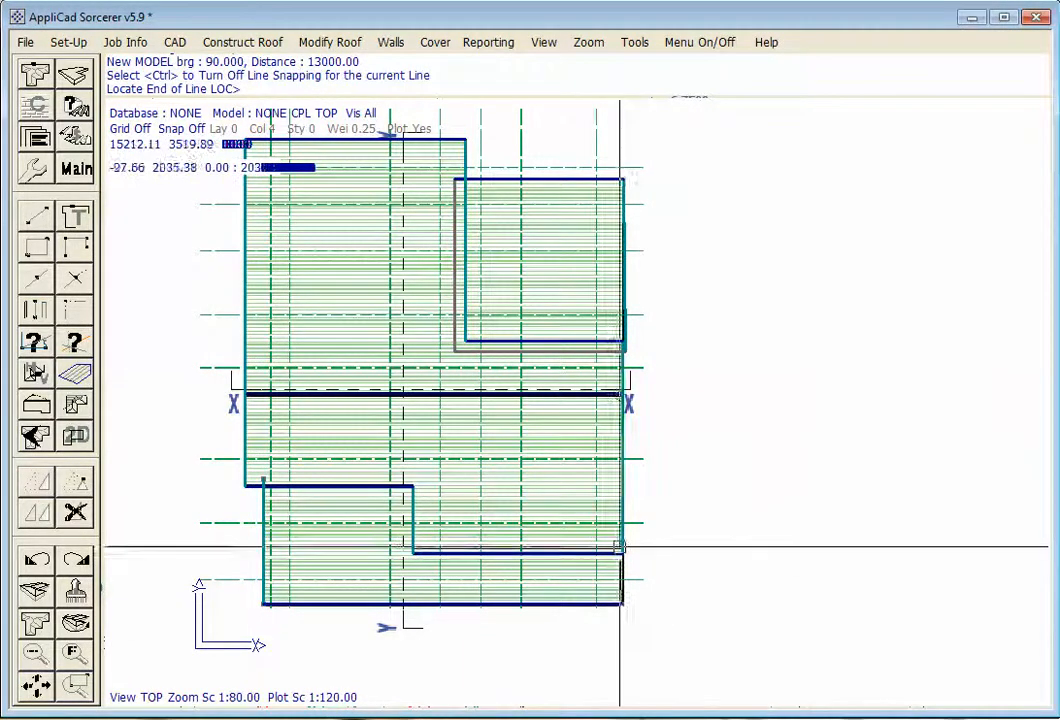
{"action": "mouse_move", "coordinate": [620, 548]}
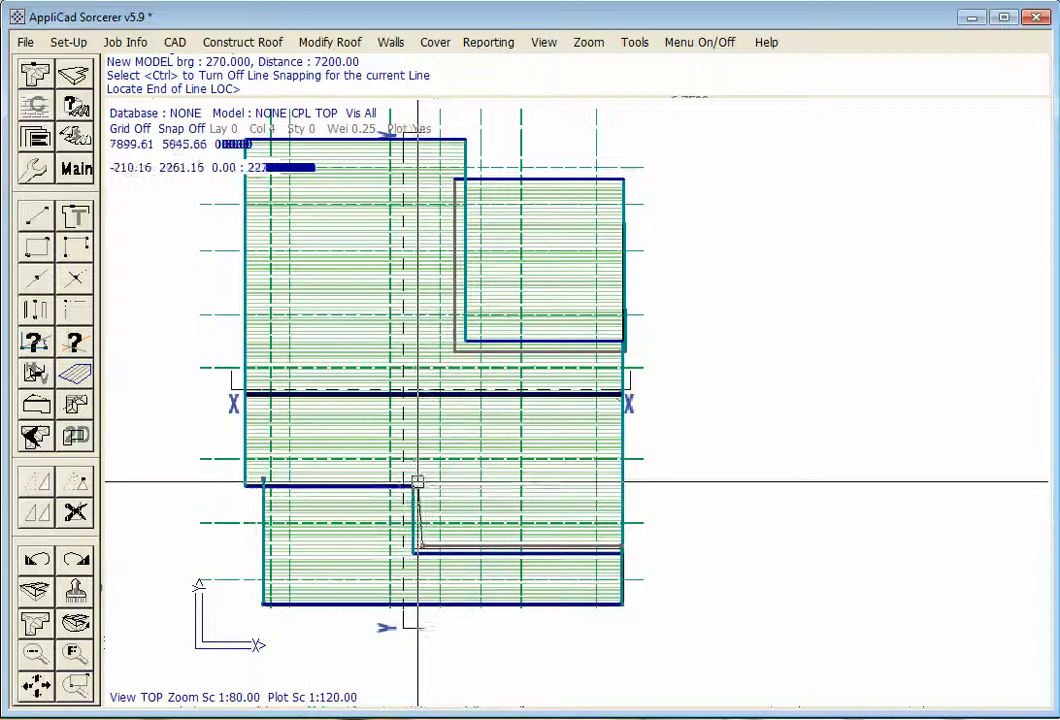
{"action": "mouse_move", "coordinate": [420, 480]}
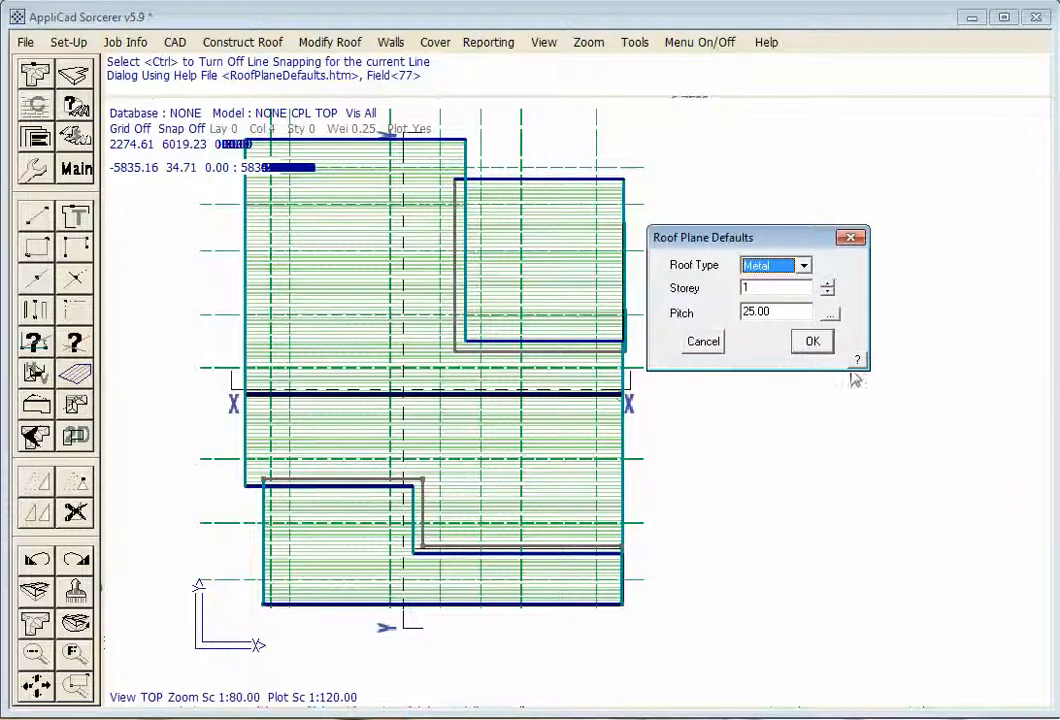
{"action": "left_click", "coordinate": [812, 340]}
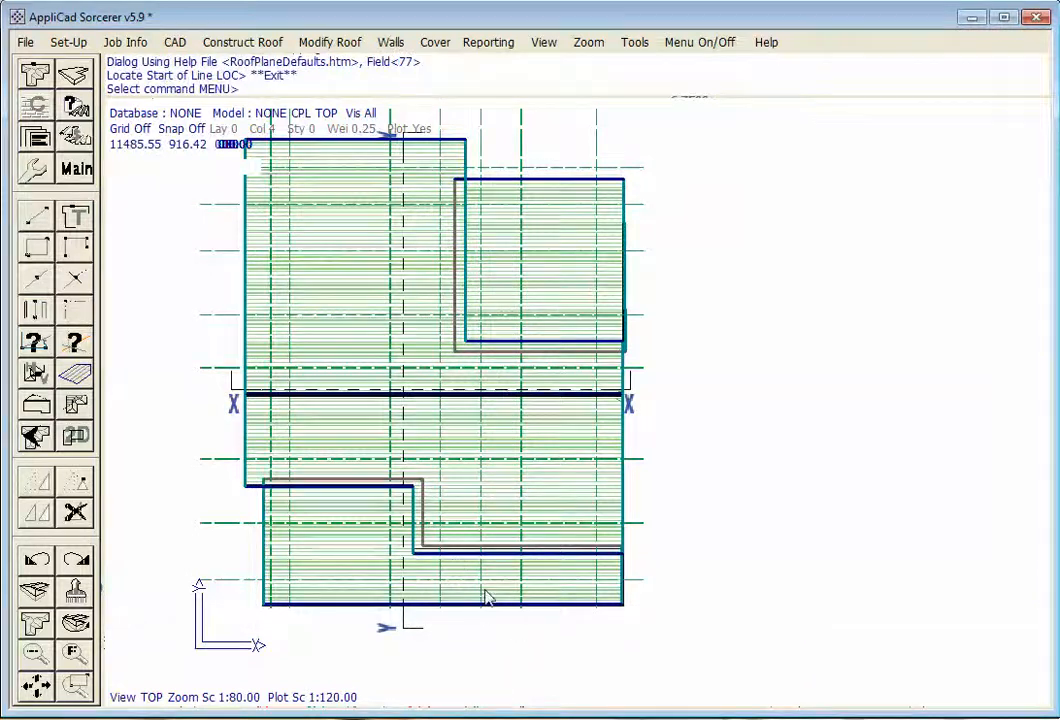
{"action": "mouse_move", "coordinate": [144, 284]}
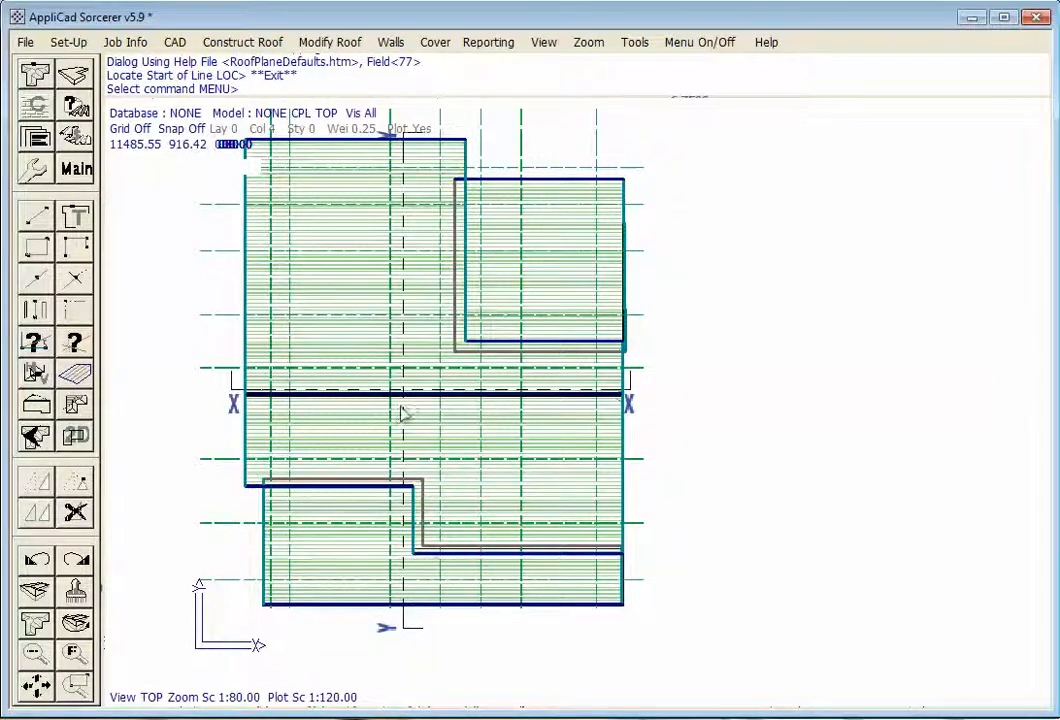
{"action": "mouse_move", "coordinate": [192, 356]}
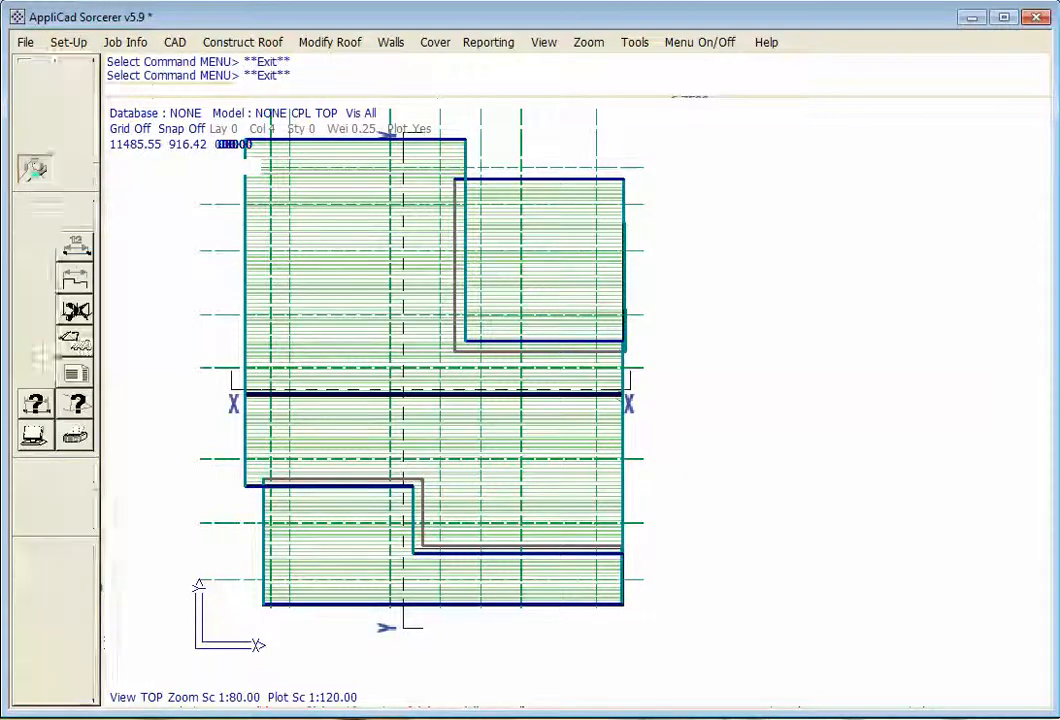
- Measure a traced roof edge with Length of Entity, reading 13000, and dismiss the result
{"action": "left_click", "coordinate": [34, 168]}
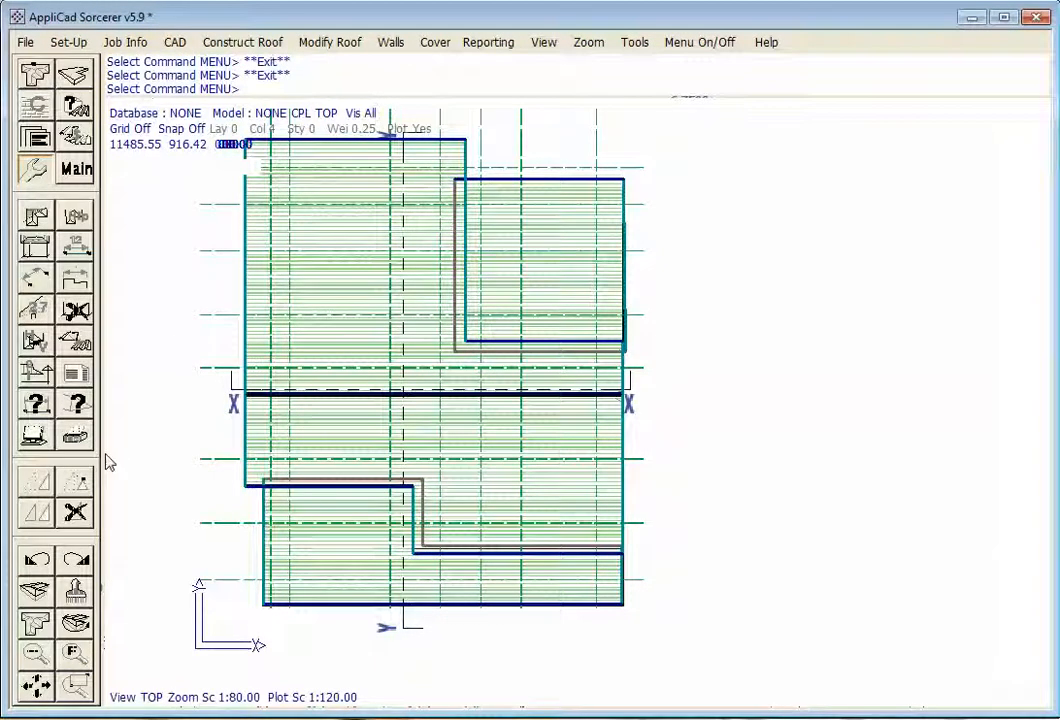
{"action": "left_click", "coordinate": [634, 42]}
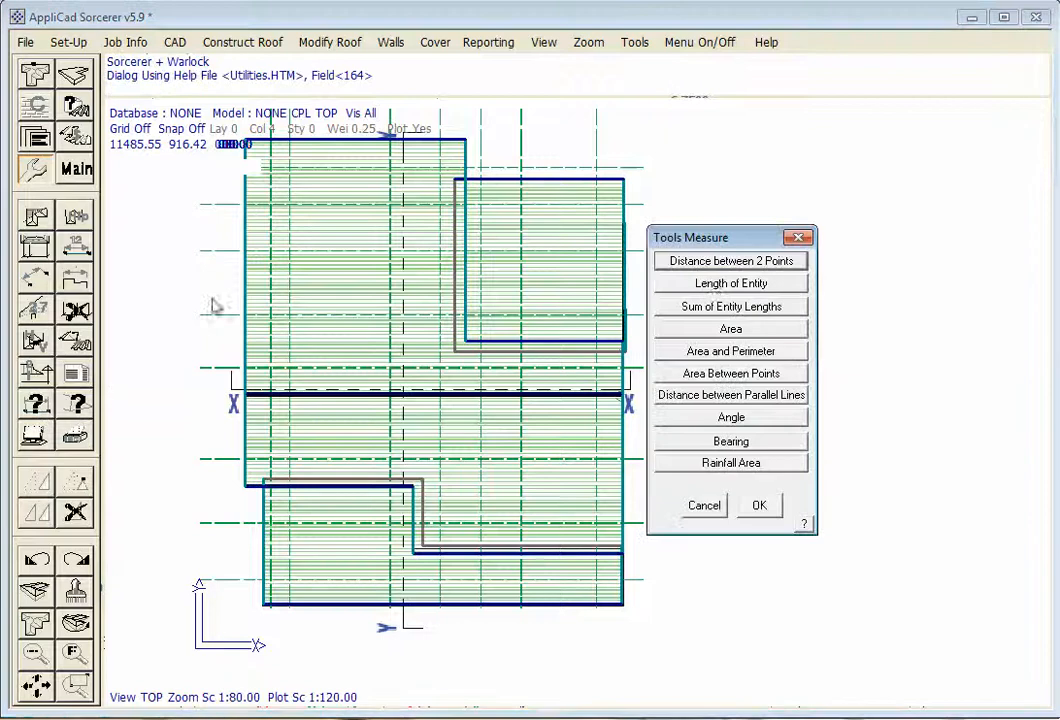
{"action": "left_click", "coordinate": [730, 282]}
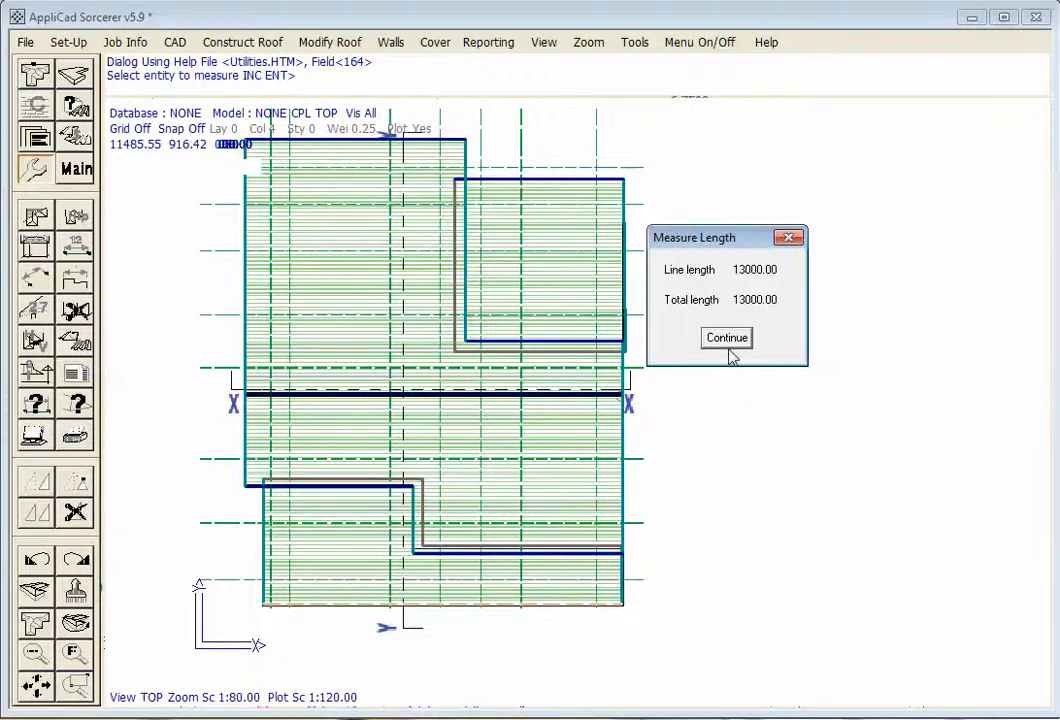
{"action": "left_click", "coordinate": [726, 336]}
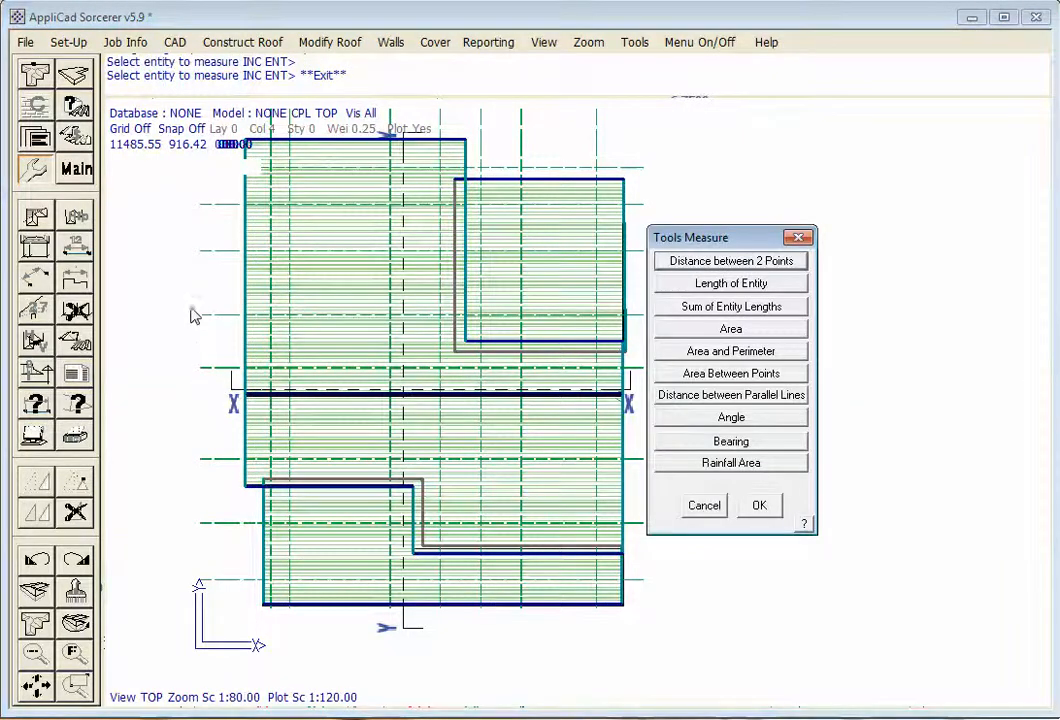
- Scale the model from current 13000 to actual 10500 and hide the background plan image
{"action": "left_click", "coordinate": [704, 504]}
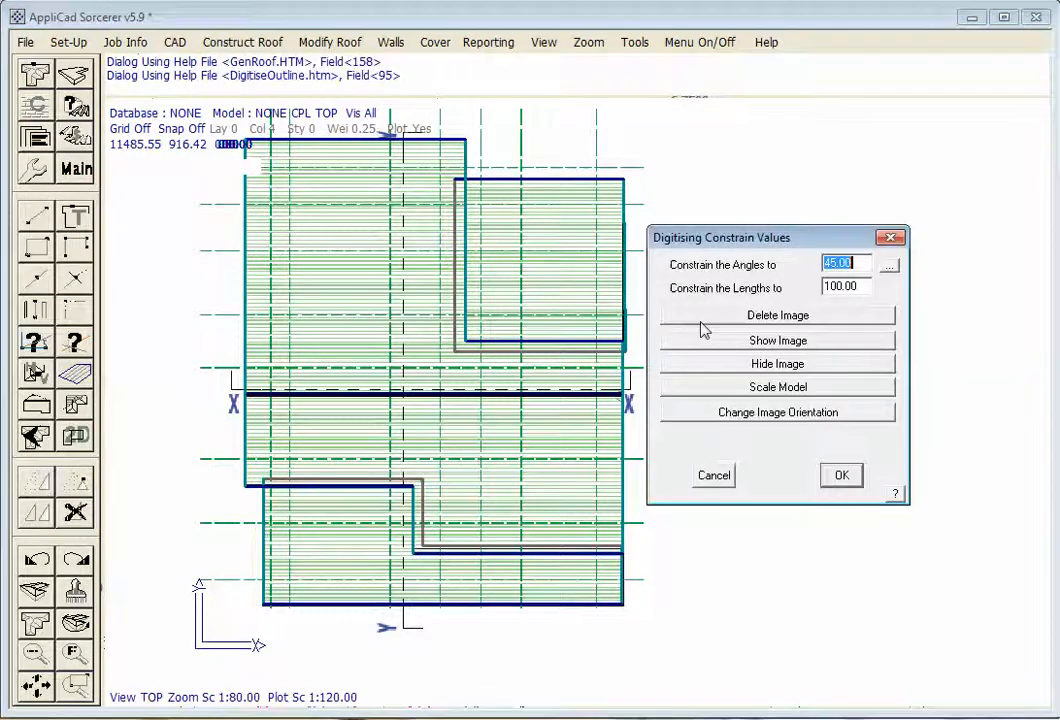
{"action": "left_click", "coordinate": [776, 388]}
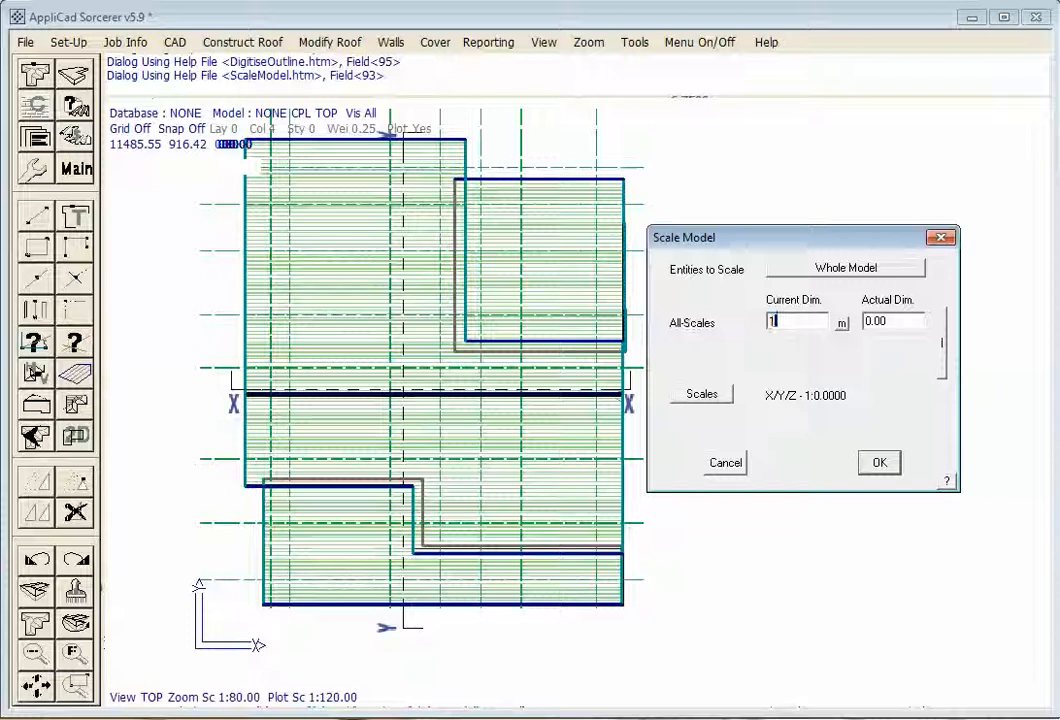
{"action": "type", "text": "13000"}
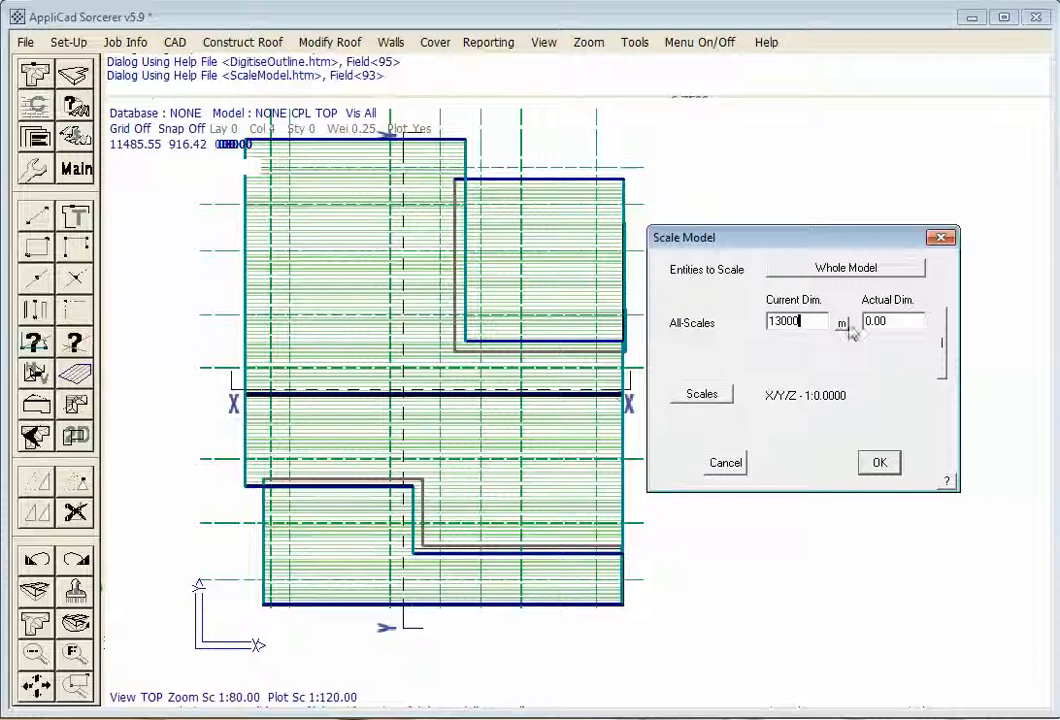
{"action": "type", "text": "10500"}
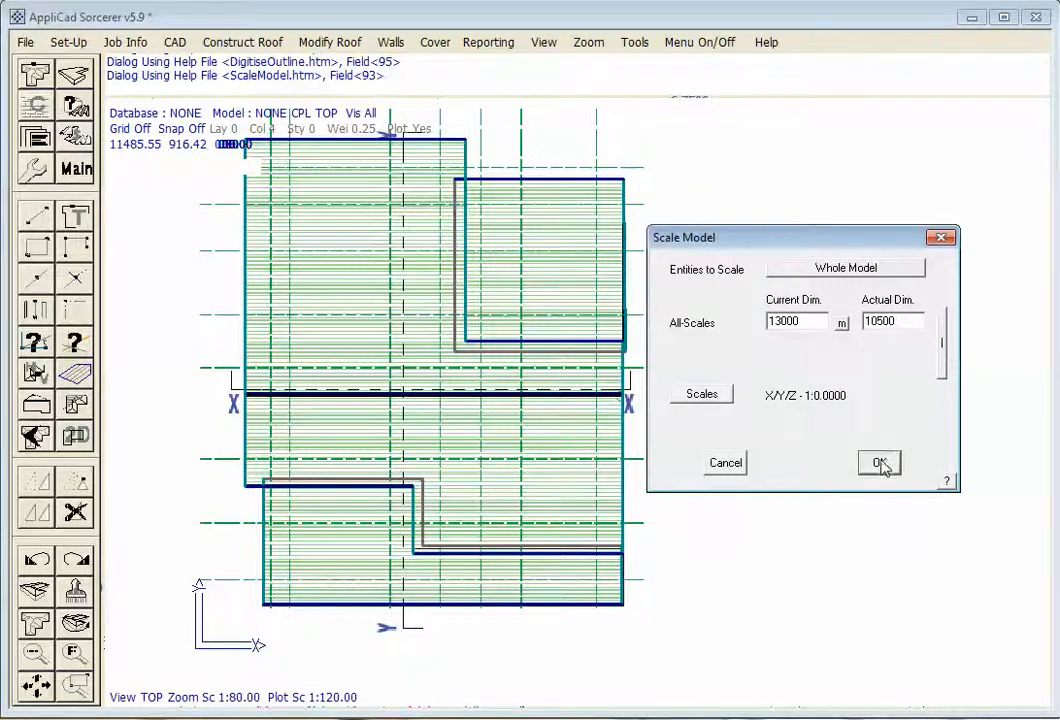
{"action": "left_click", "coordinate": [880, 462]}
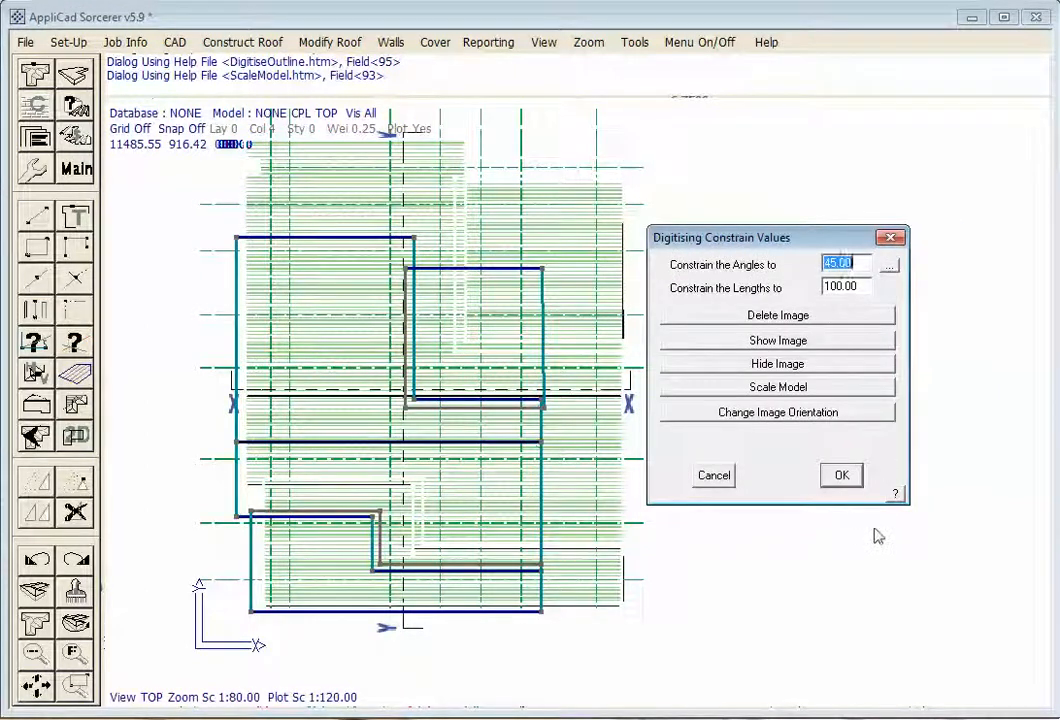
{"action": "mouse_move", "coordinate": [538, 504]}
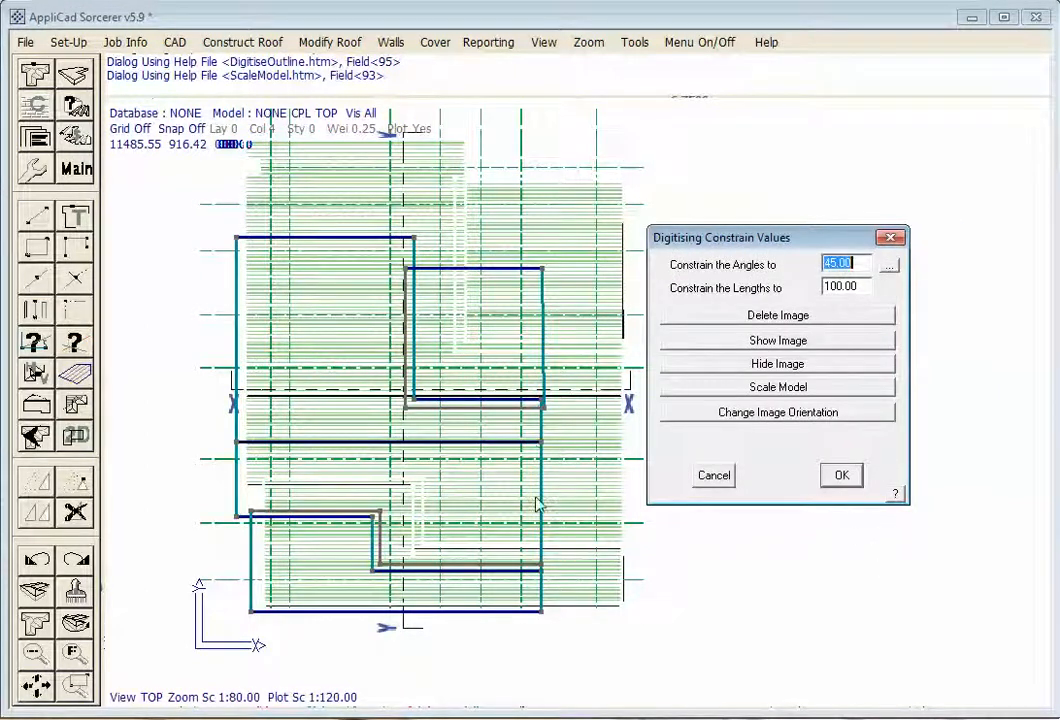
{"action": "mouse_move", "coordinate": [684, 376]}
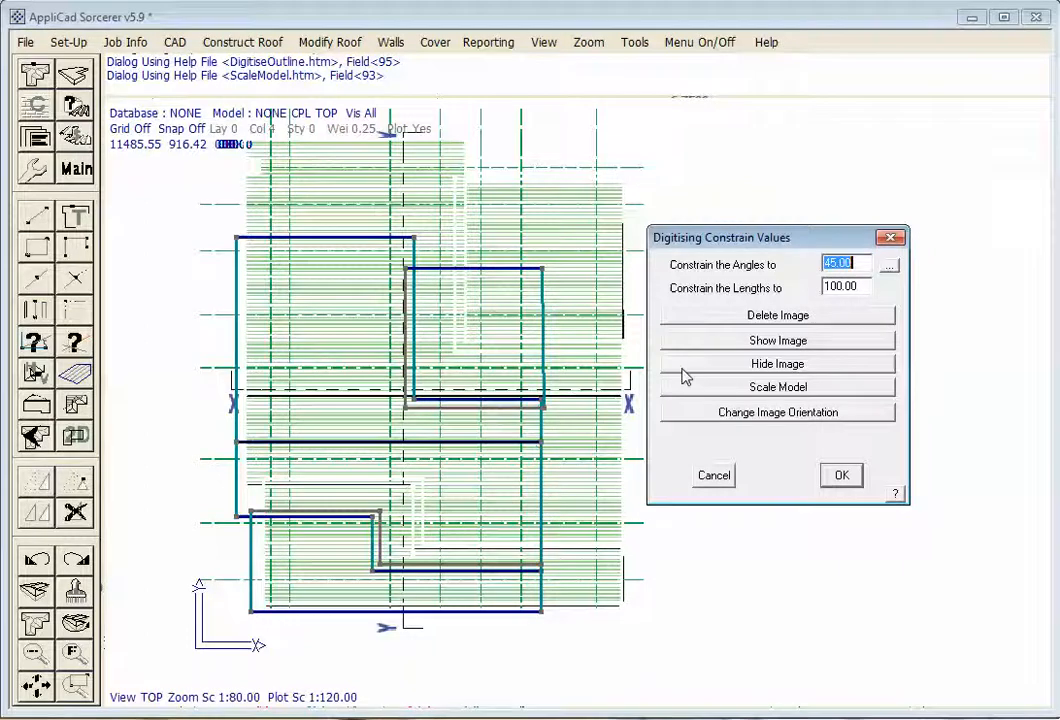
{"action": "left_click", "coordinate": [776, 364]}
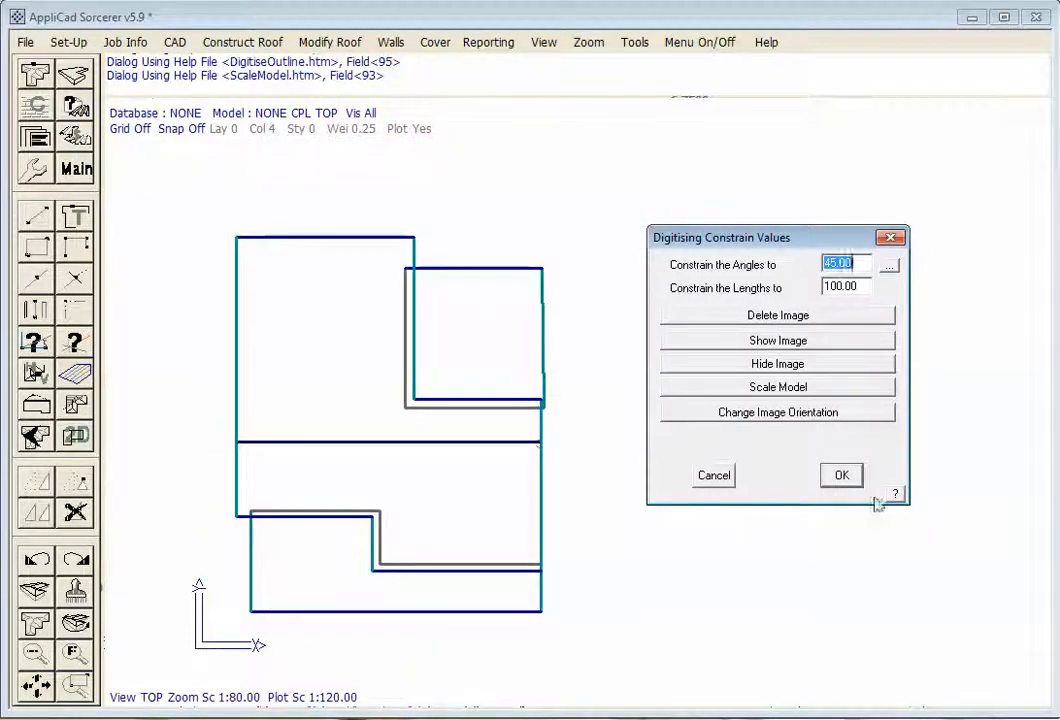
- Close the digitising settings so the roof can be dimensioned and sheeted
{"action": "left_click", "coordinate": [840, 476]}
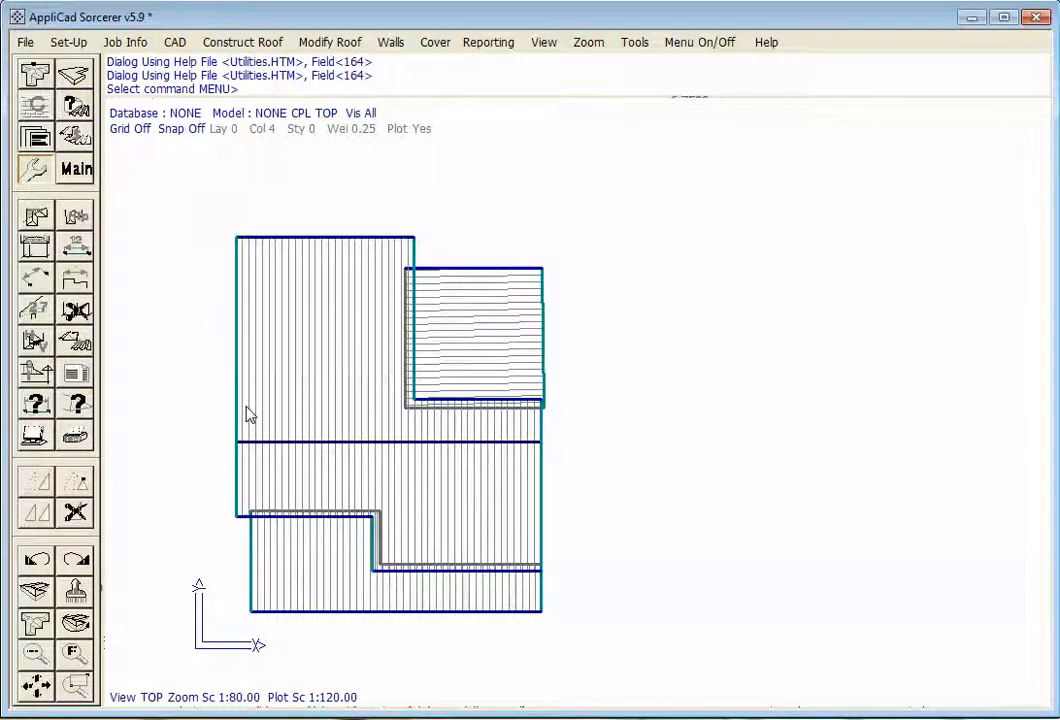
{"action": "mouse_move", "coordinate": [176, 538]}
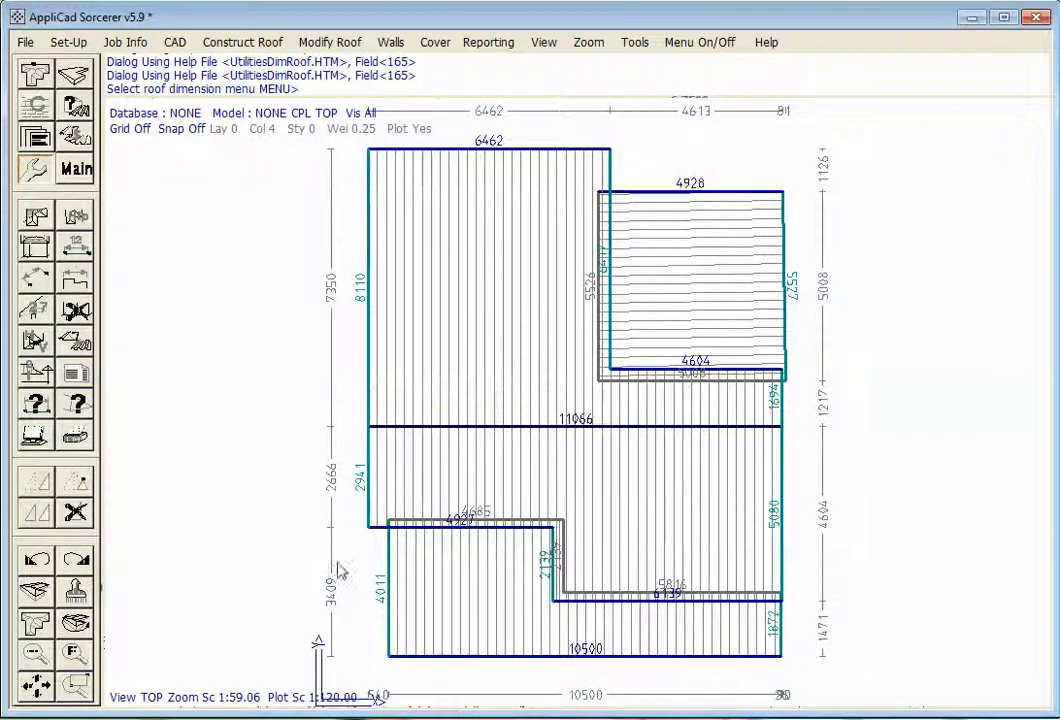
{"action": "mouse_move", "coordinate": [380, 206]}
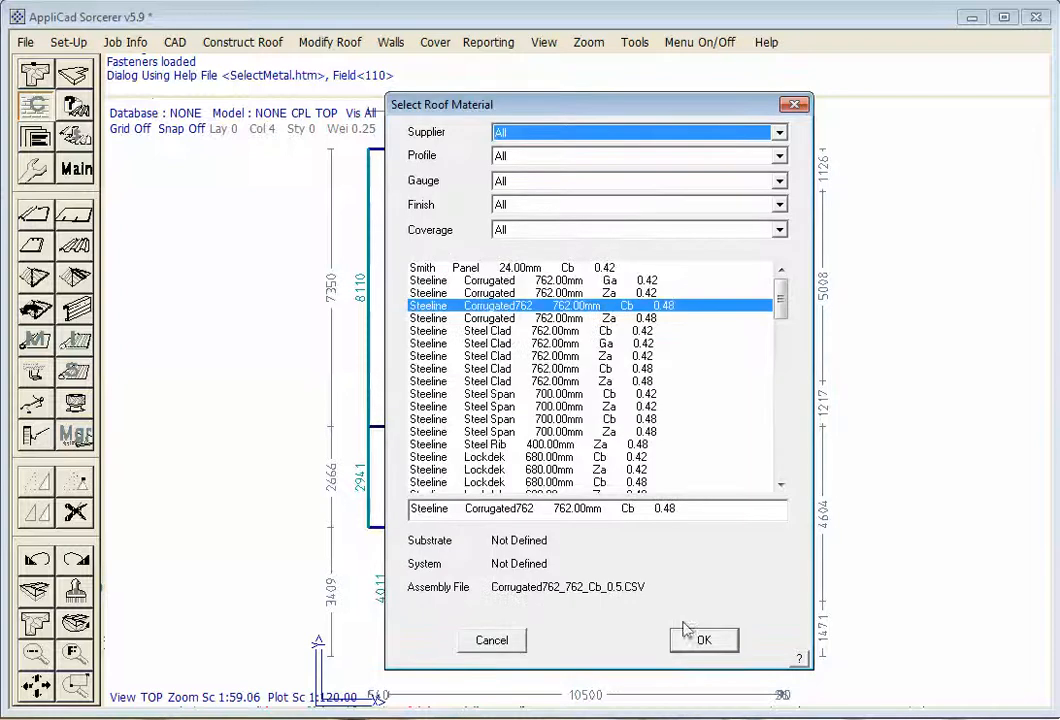
- Confirm Steeline Corrugated762 as the roof material and accept the panel settings
{"action": "left_click", "coordinate": [704, 640]}
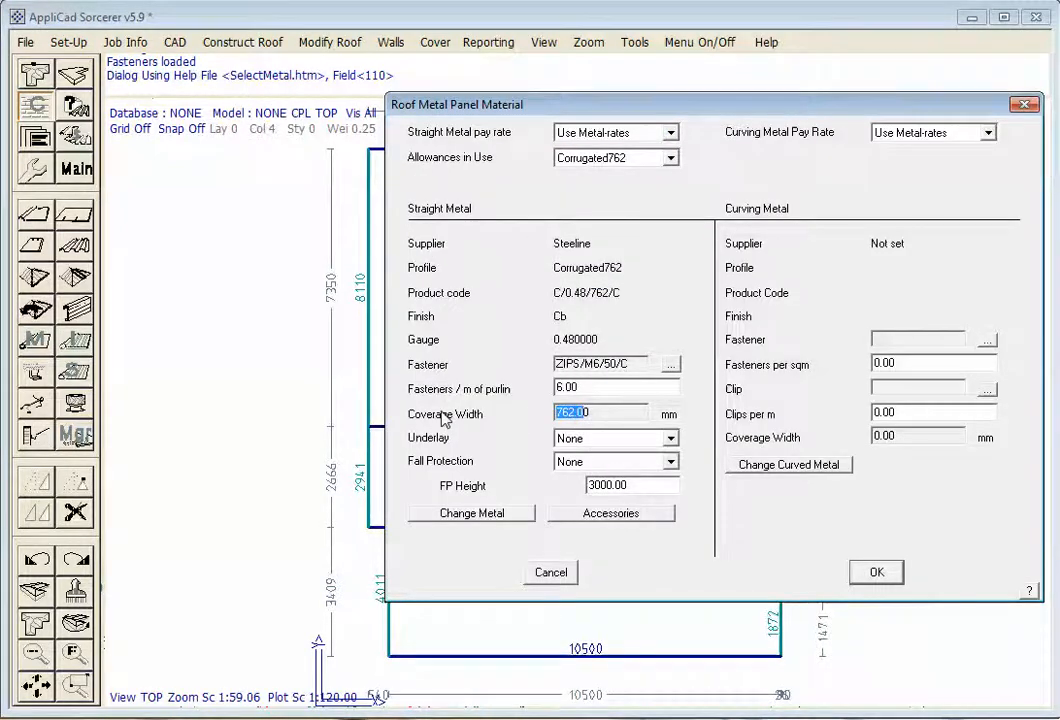
{"action": "mouse_move", "coordinate": [844, 528]}
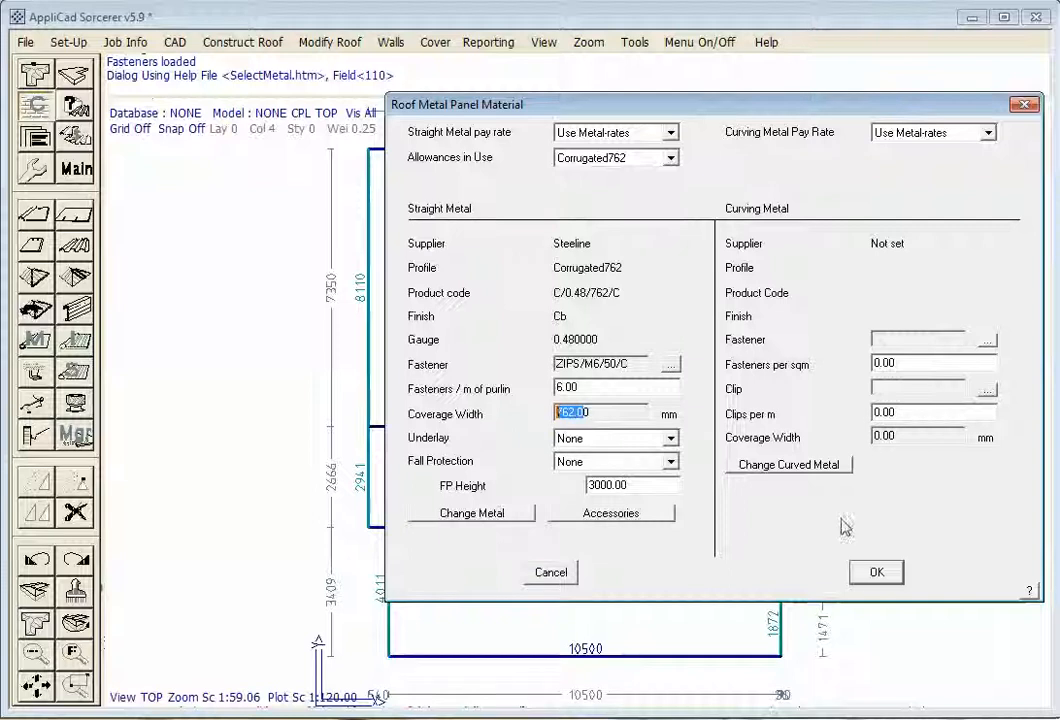
{"action": "left_click", "coordinate": [876, 572]}
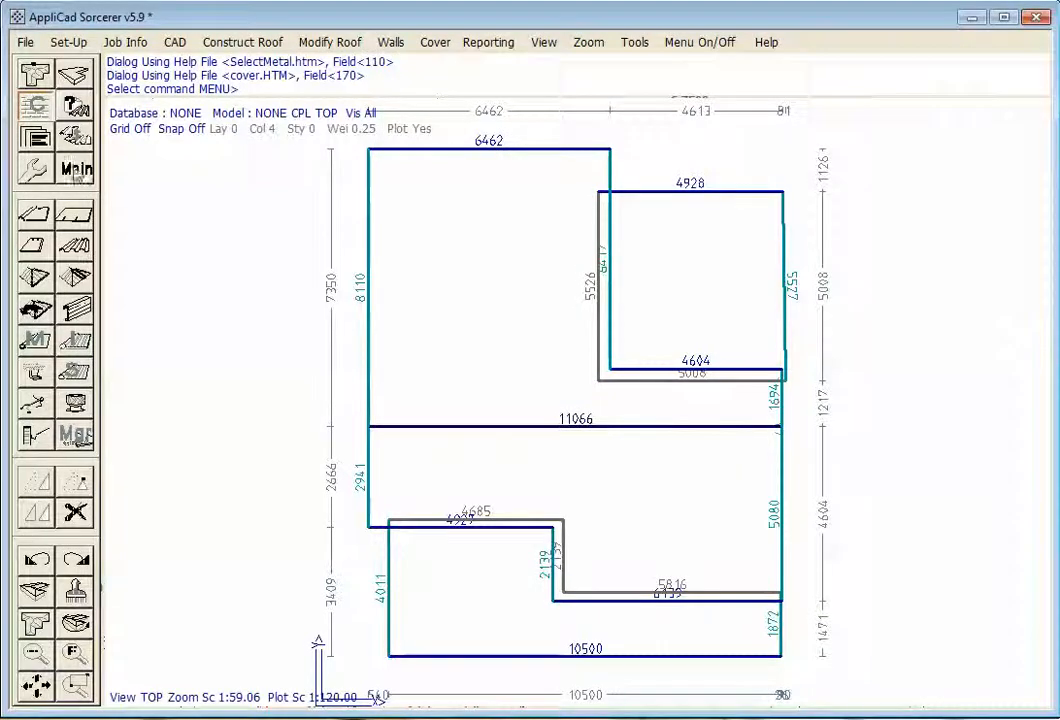
- Write the covered roof as model 3 in database 0000001.dab and generate the sheet panels
{"action": "left_click", "coordinate": [76, 168]}
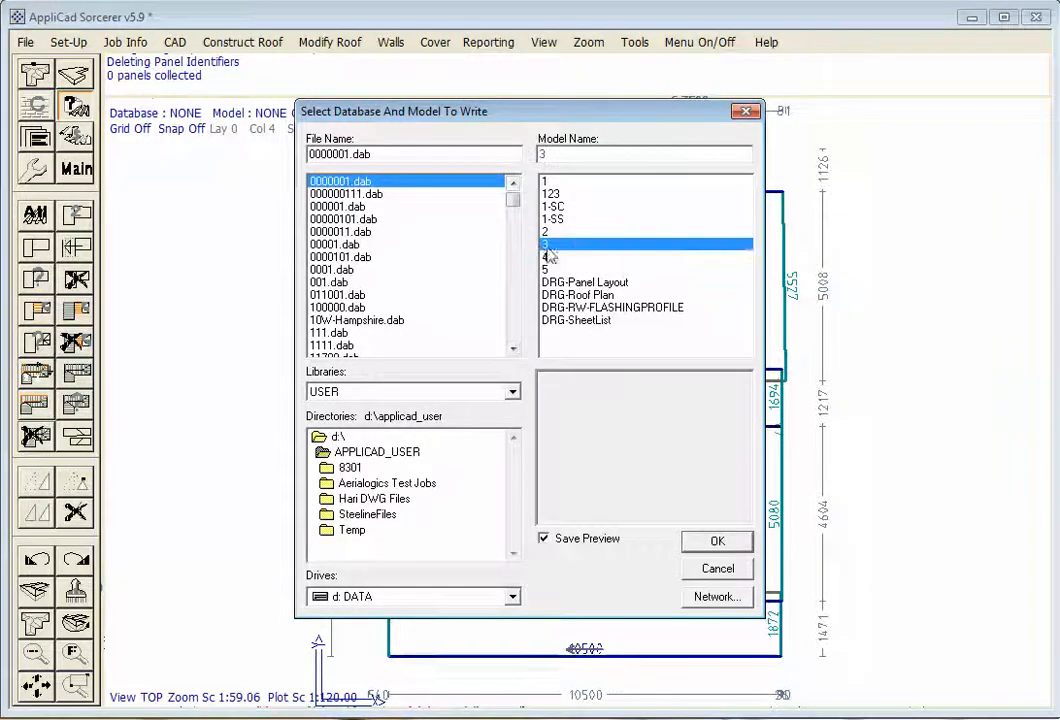
{"action": "left_click", "coordinate": [716, 540]}
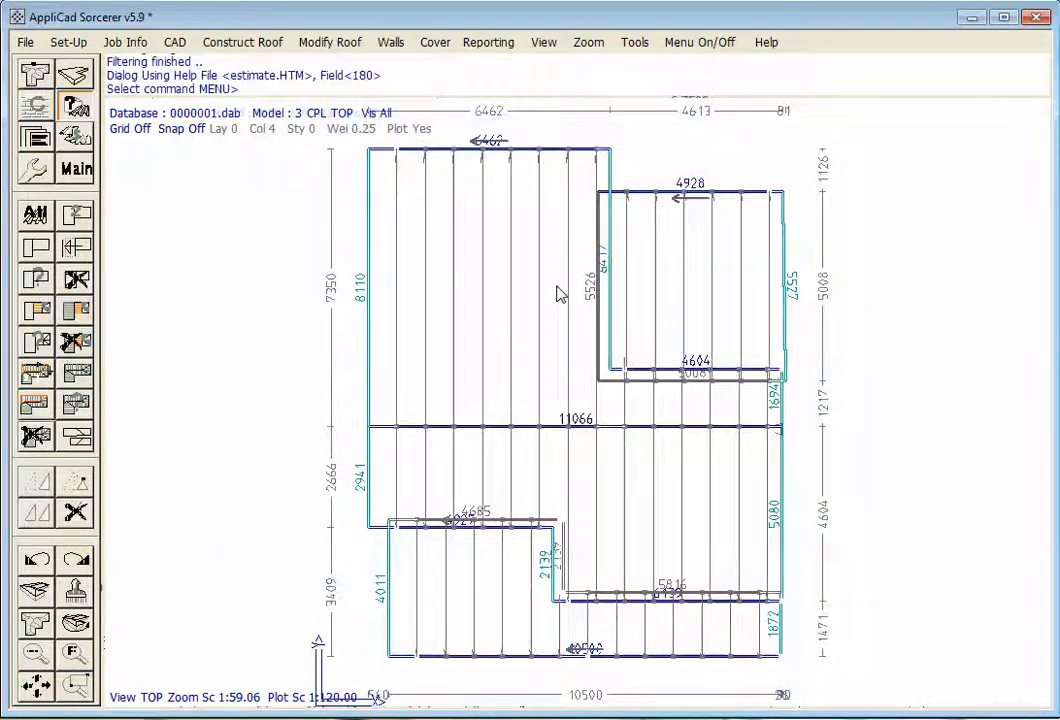
{"action": "mouse_move", "coordinate": [542, 312]}
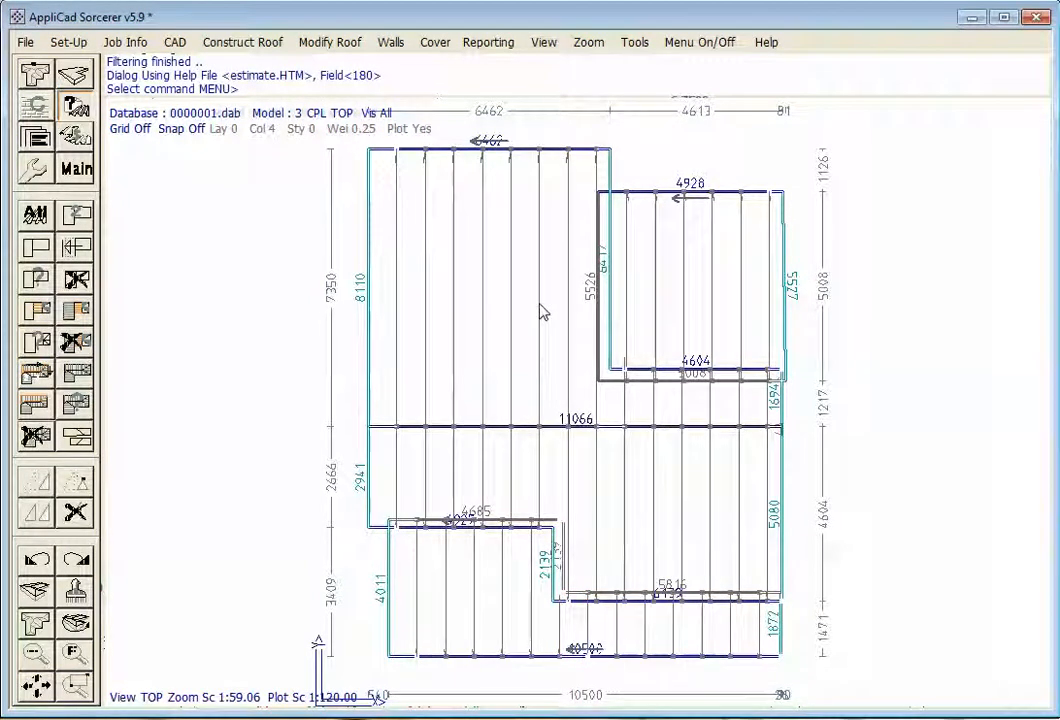
{"action": "mouse_move", "coordinate": [484, 176]}
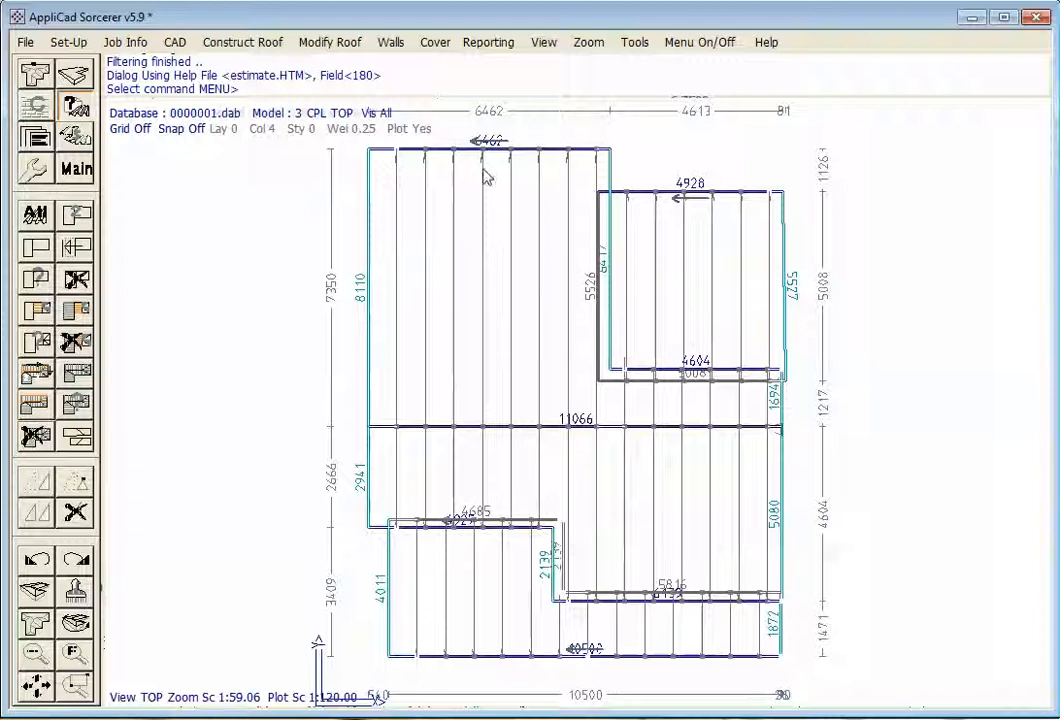
{"action": "mouse_move", "coordinate": [388, 488]}
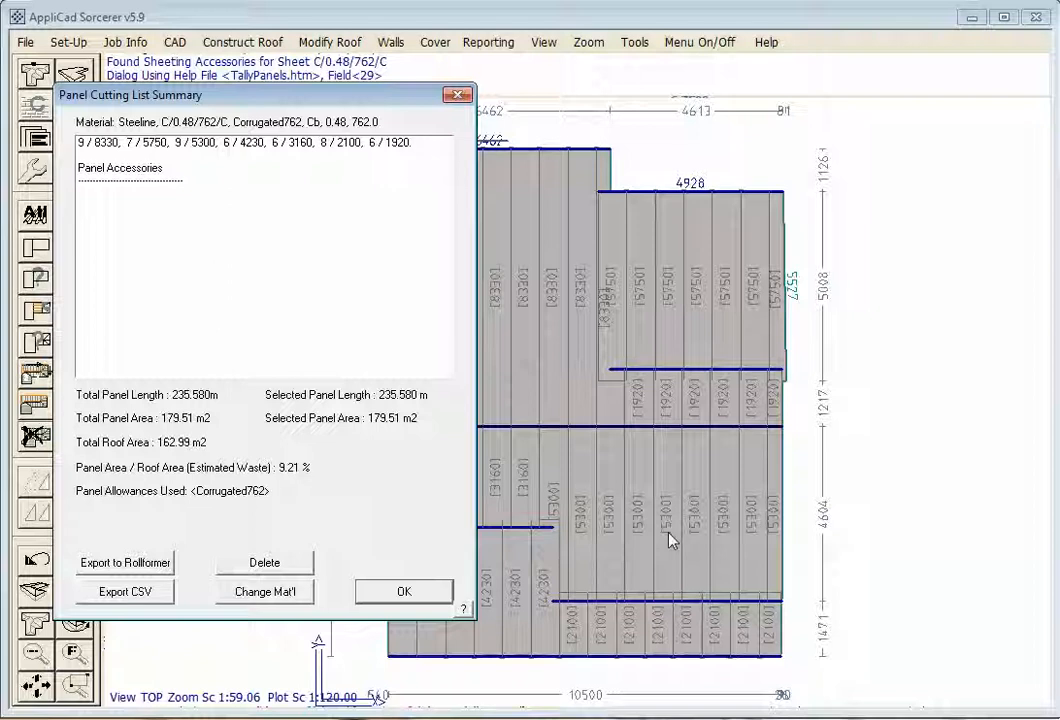
{"action": "mouse_move", "coordinate": [610, 540]}
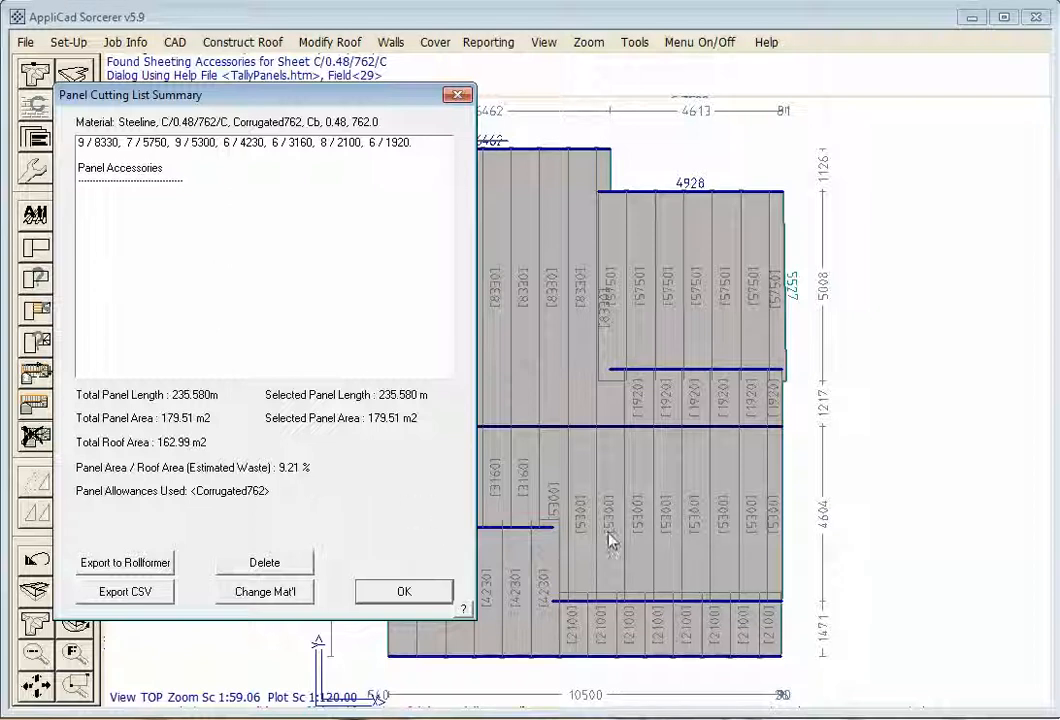
{"action": "mouse_move", "coordinate": [710, 304]}
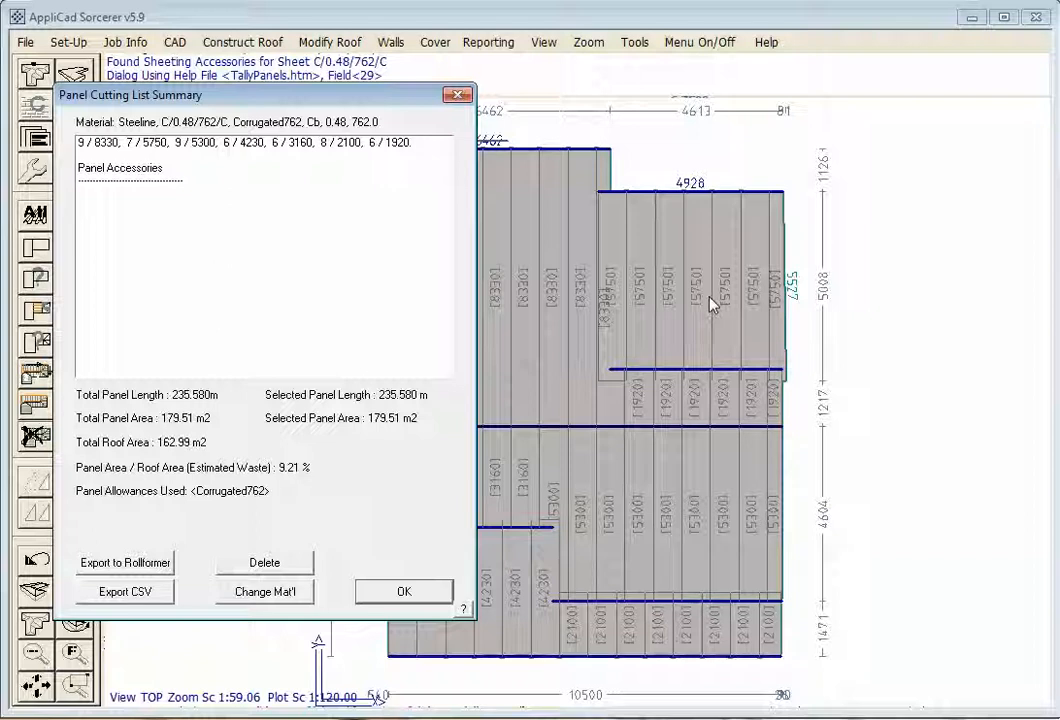
{"action": "mouse_move", "coordinate": [700, 320]}
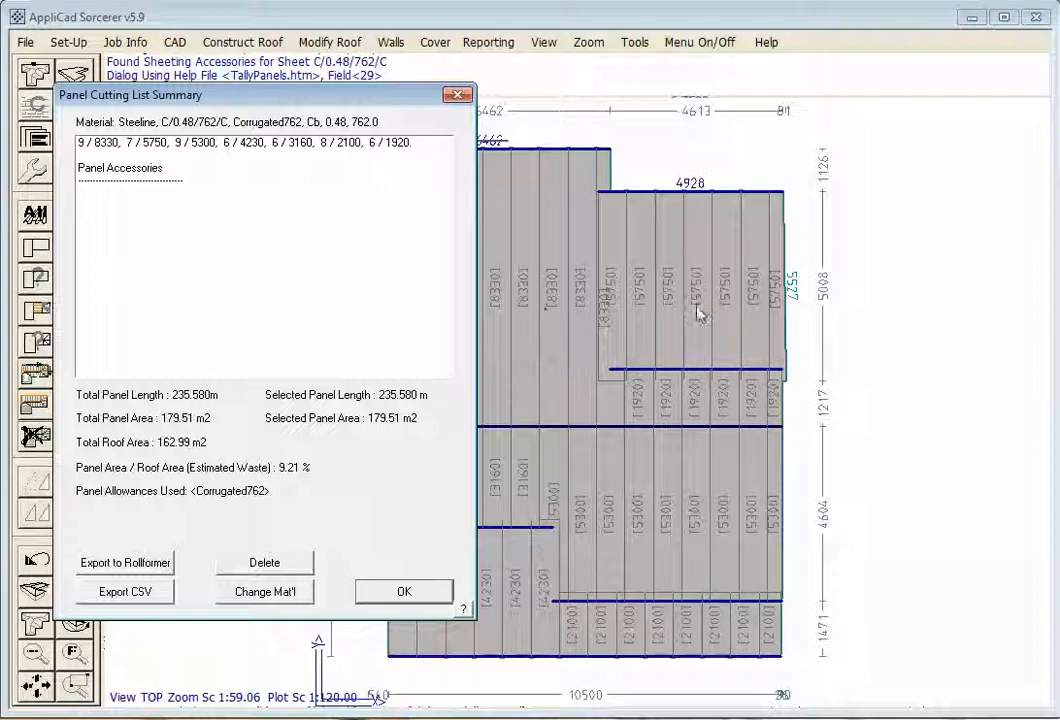
{"action": "mouse_move", "coordinate": [704, 296]}
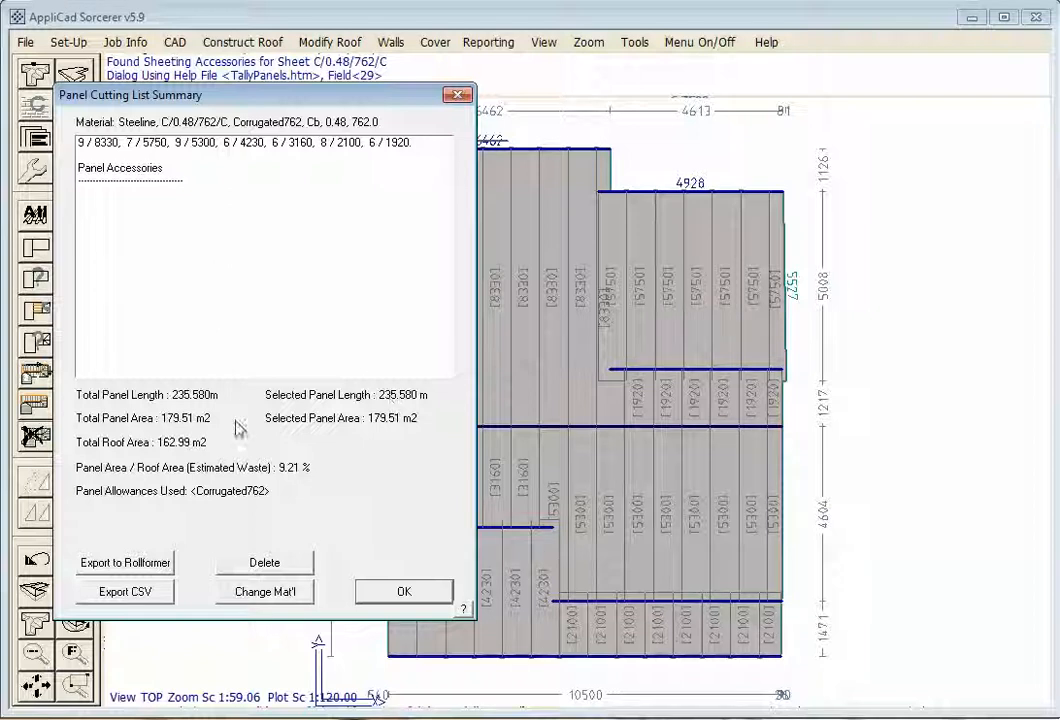
{"action": "mouse_move", "coordinate": [394, 150]}
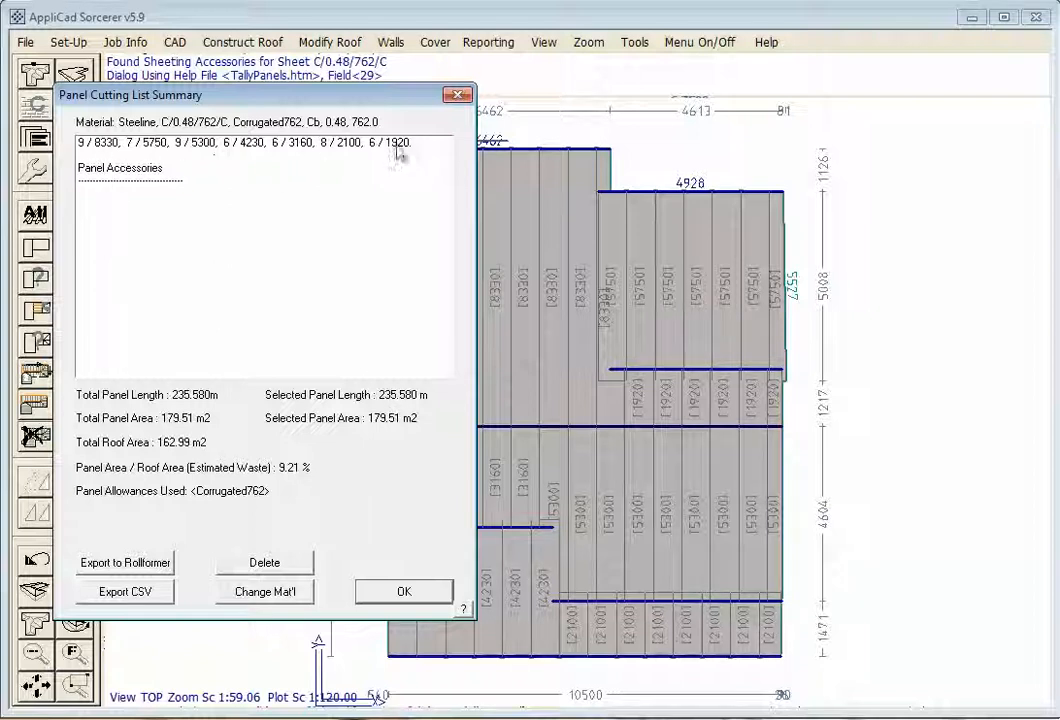
{"action": "mouse_move", "coordinate": [216, 408]}
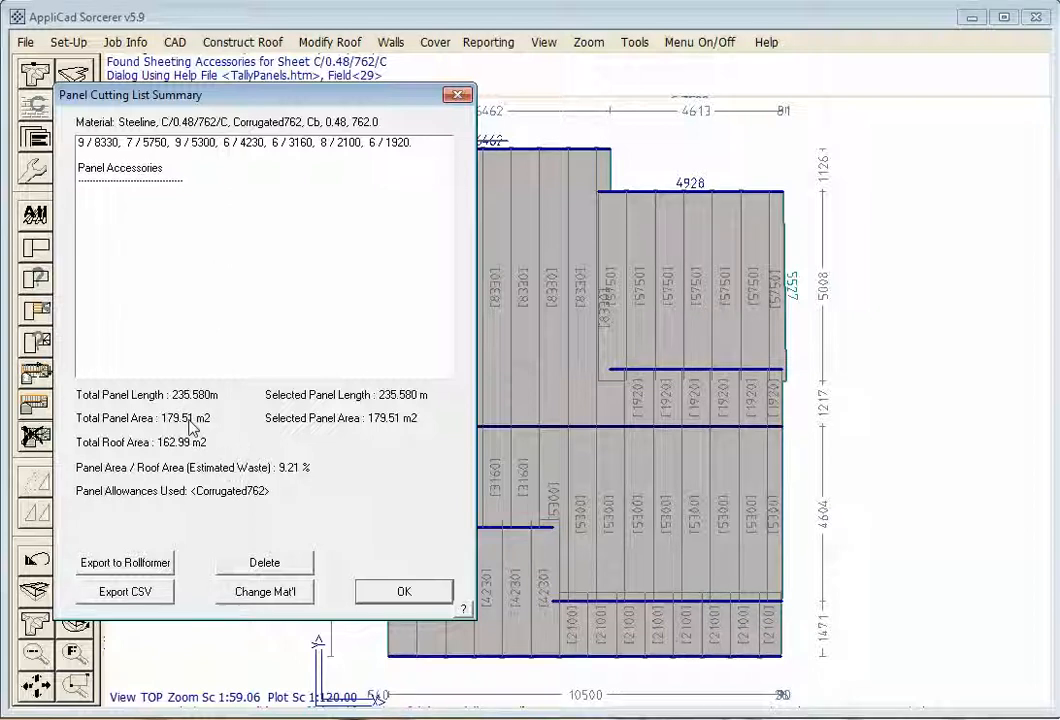
{"action": "mouse_move", "coordinate": [258, 508]}
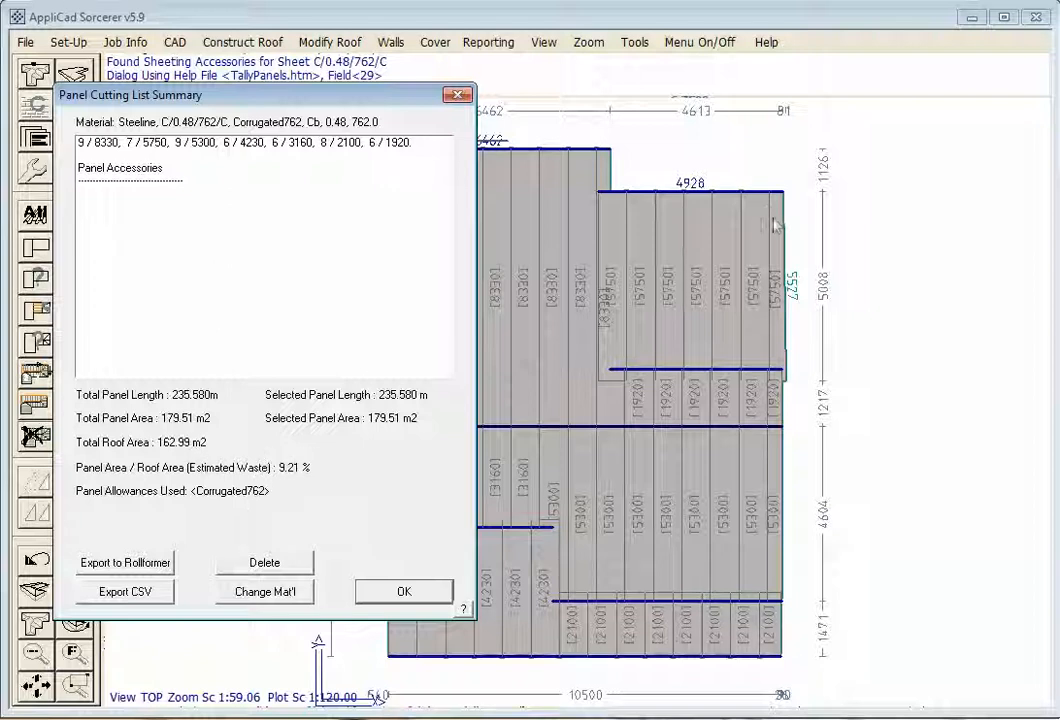
{"action": "mouse_move", "coordinate": [788, 204]}
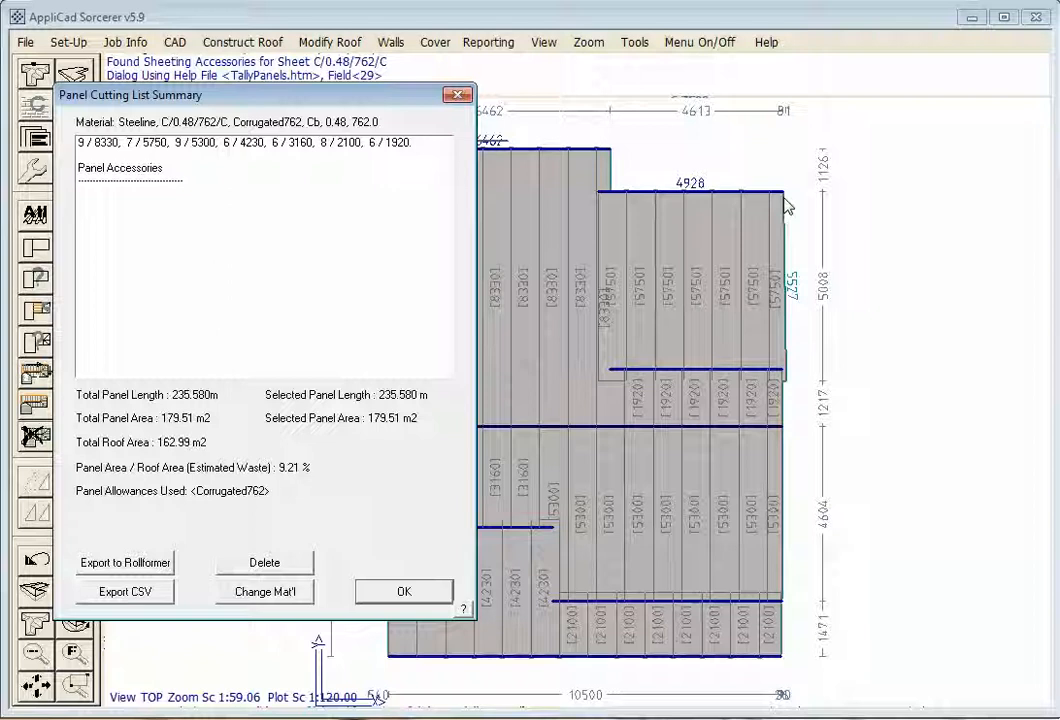
{"action": "mouse_move", "coordinate": [484, 556]}
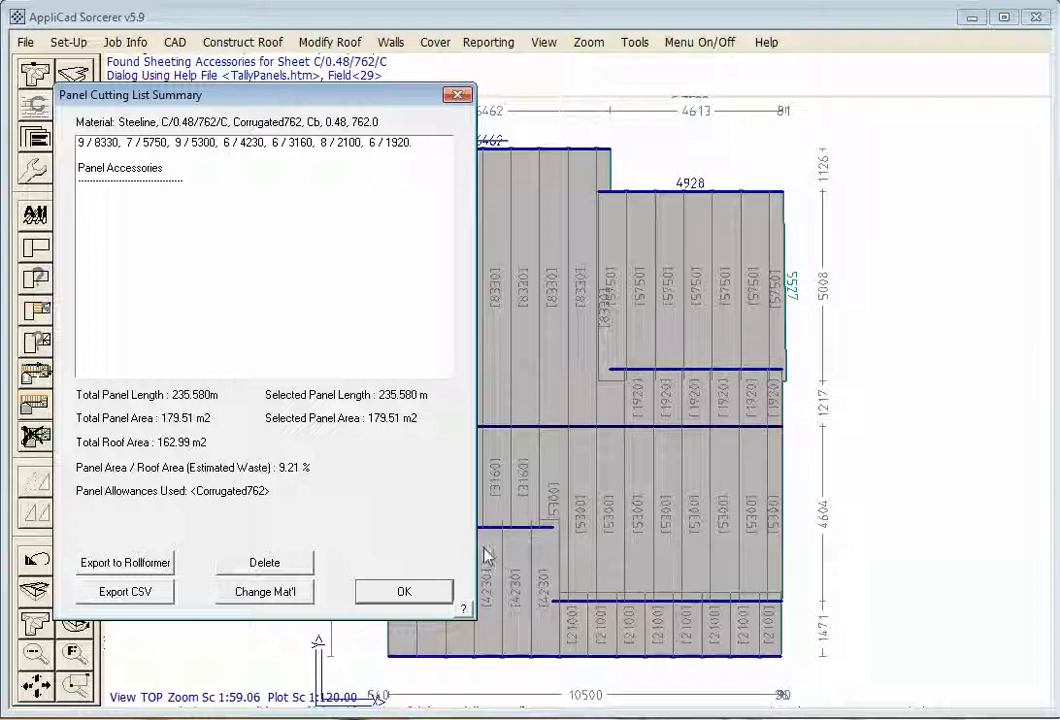
{"action": "mouse_move", "coordinate": [584, 560]}
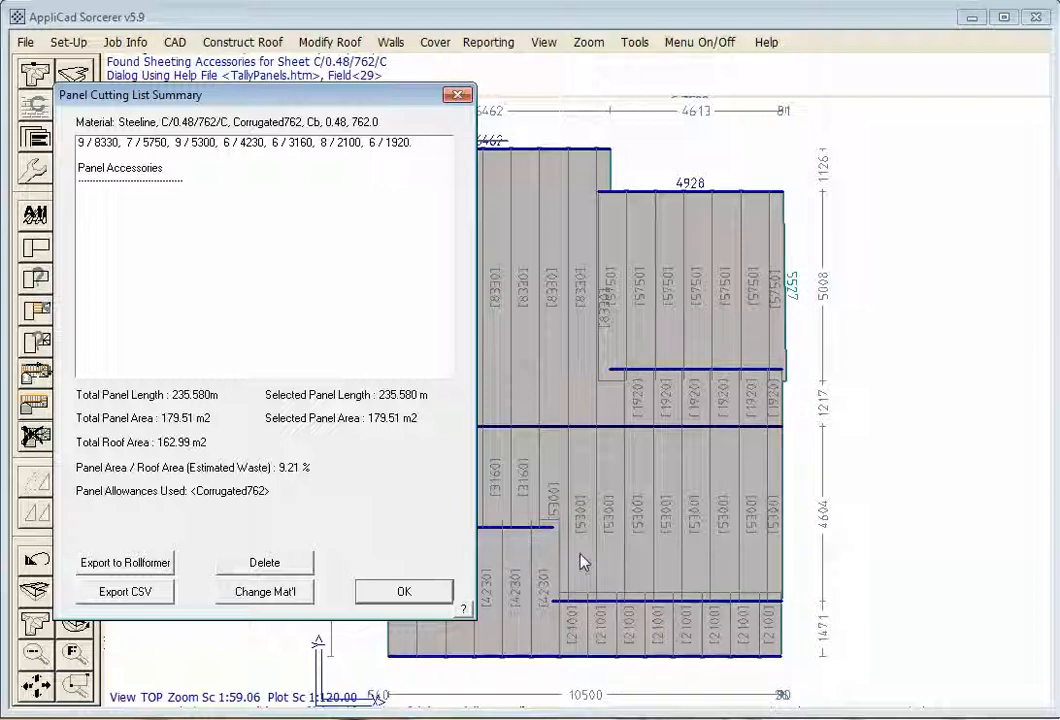
- Close the Panel Cutting List Summary showing 235.58 m of sheet and 9.21% waste
{"action": "left_click", "coordinate": [404, 592]}
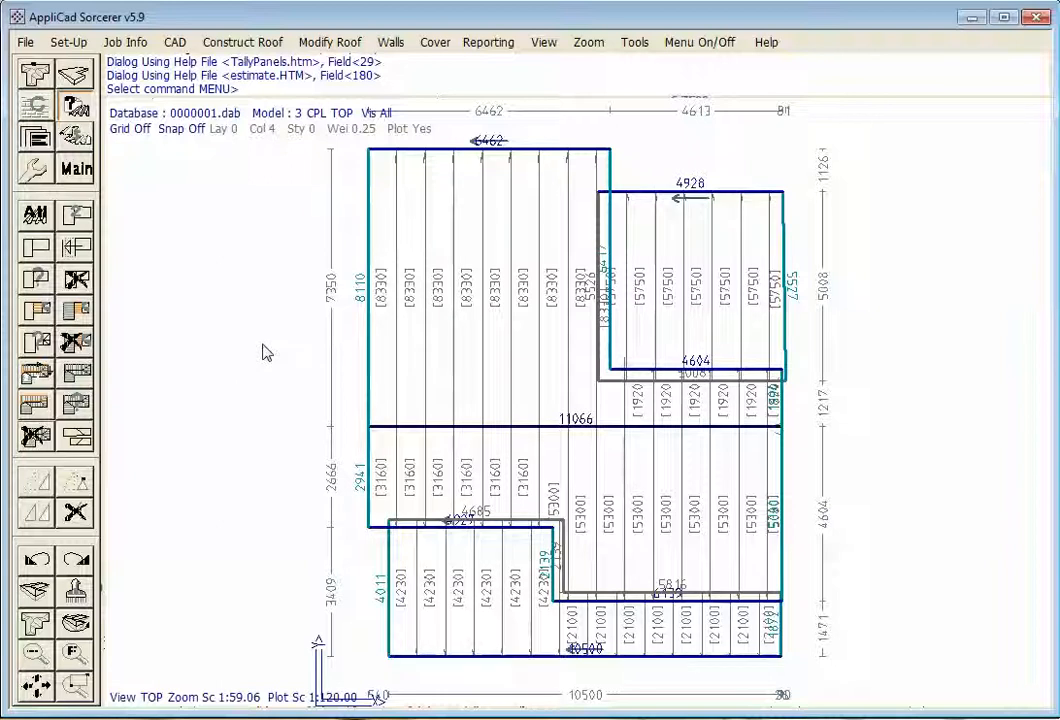
{"action": "mouse_move", "coordinate": [322, 336]}
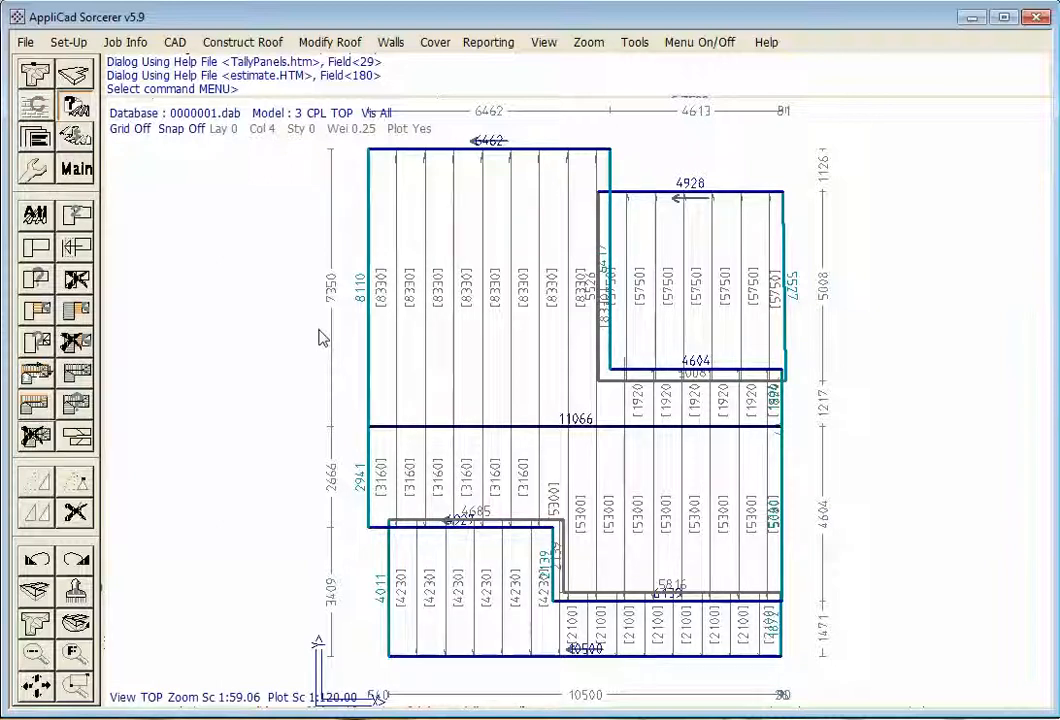
{"action": "mouse_move", "coordinate": [210, 224]}
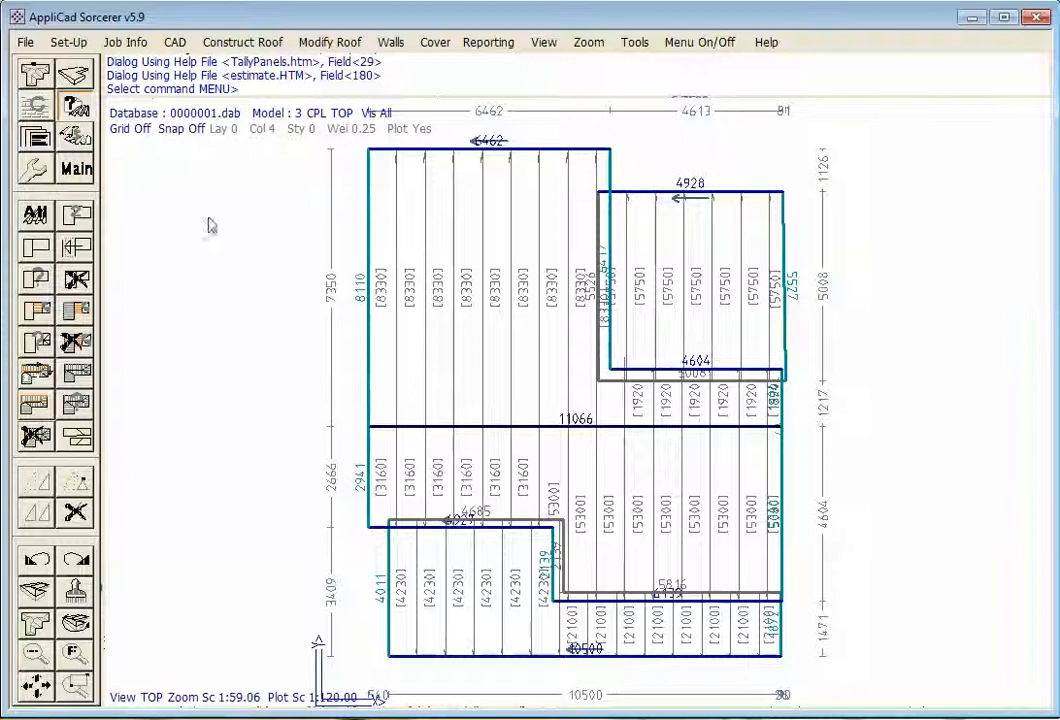